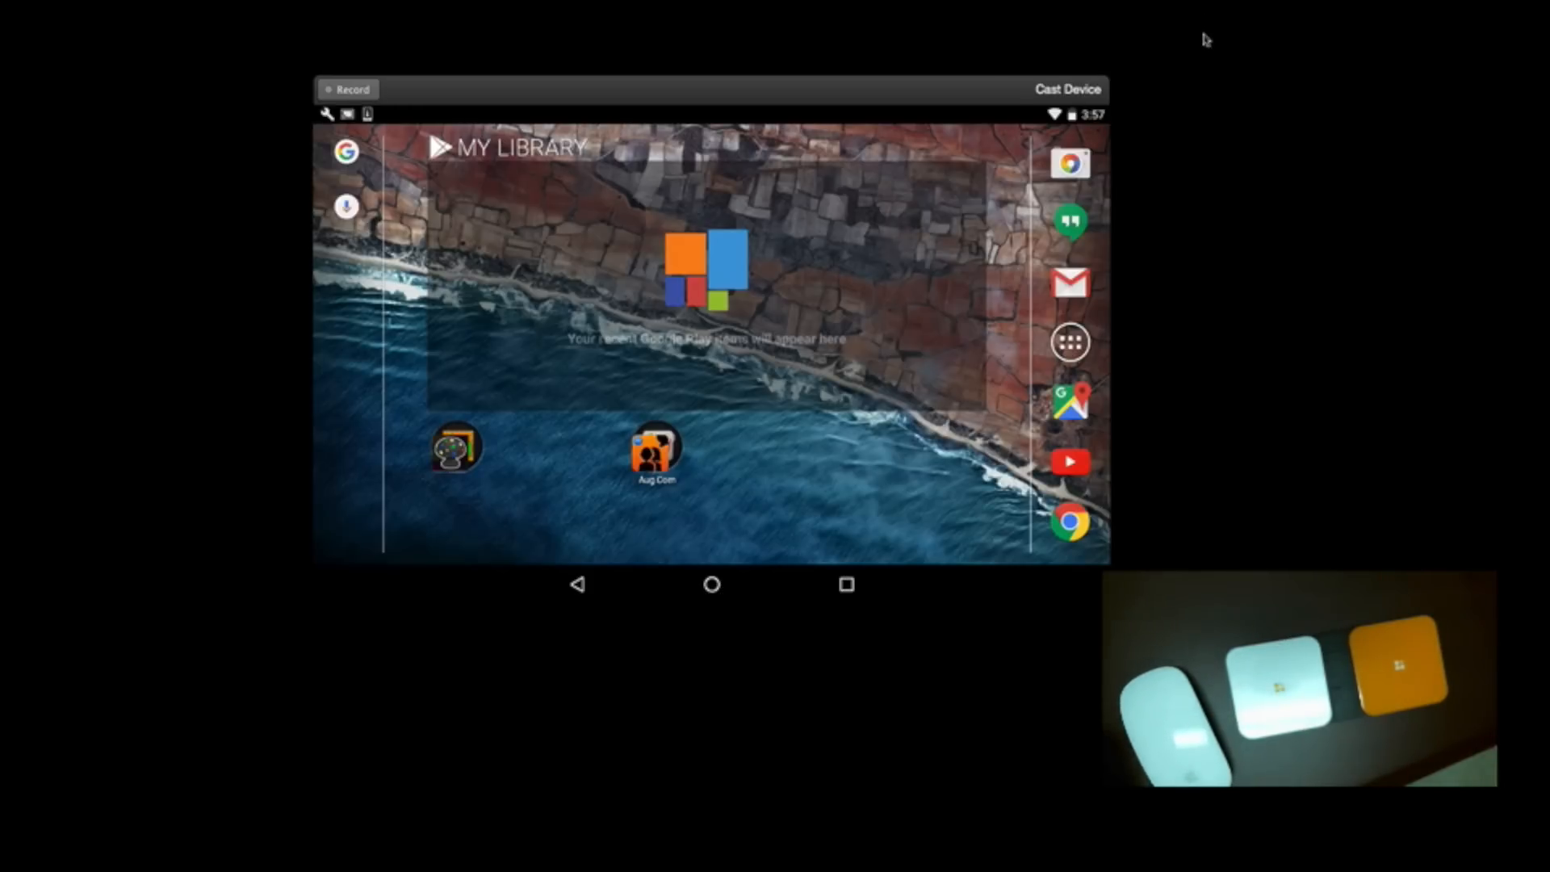
Go from the app drawer into Settings and open the Bluetooth page
click(1069, 341)
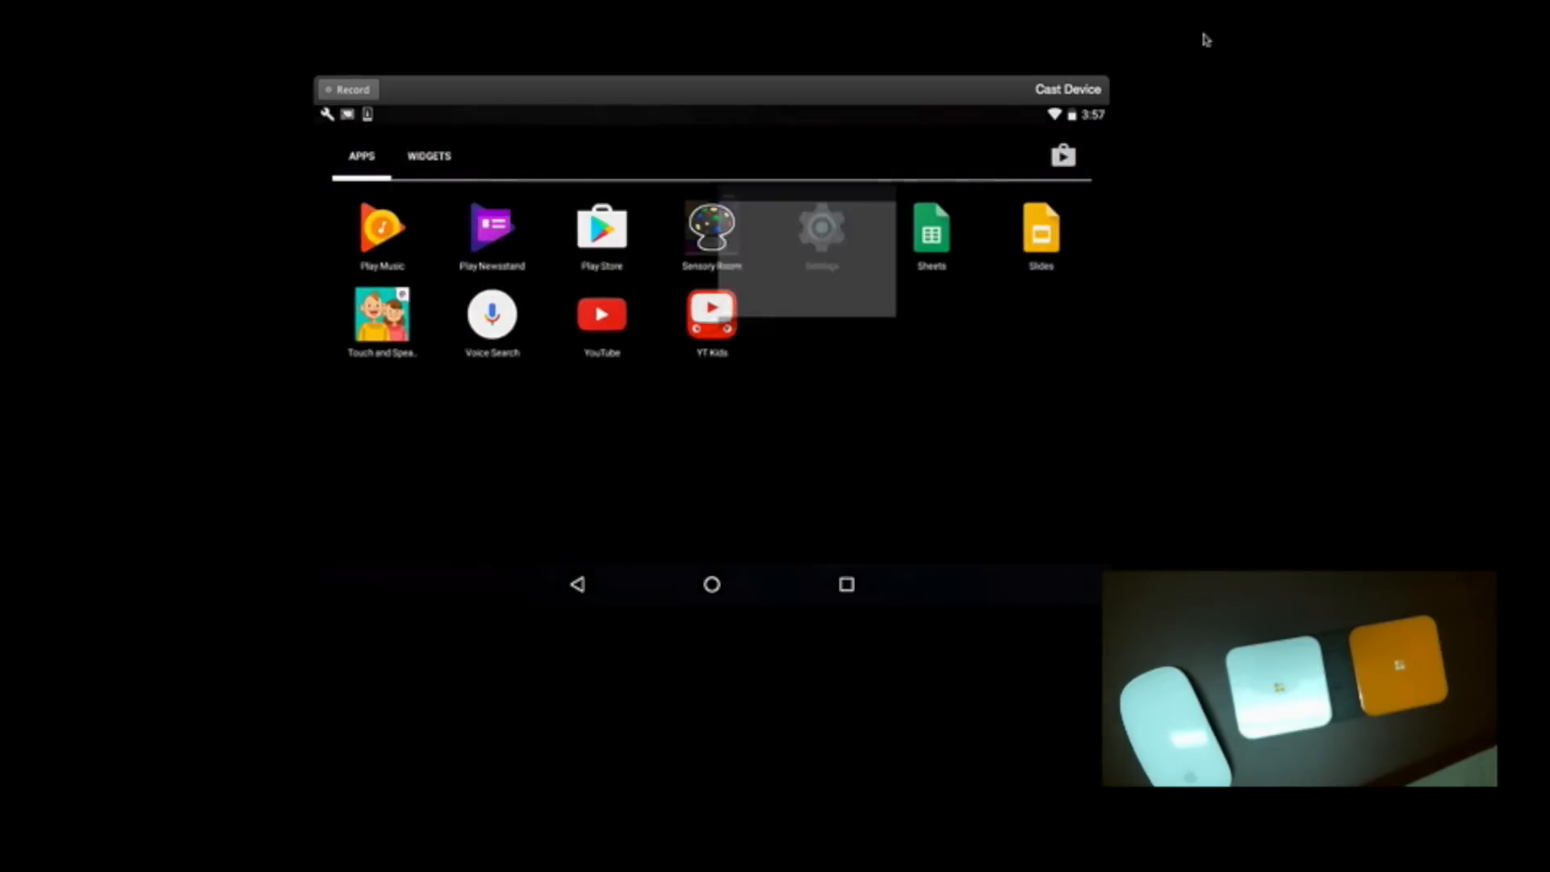
click(821, 232)
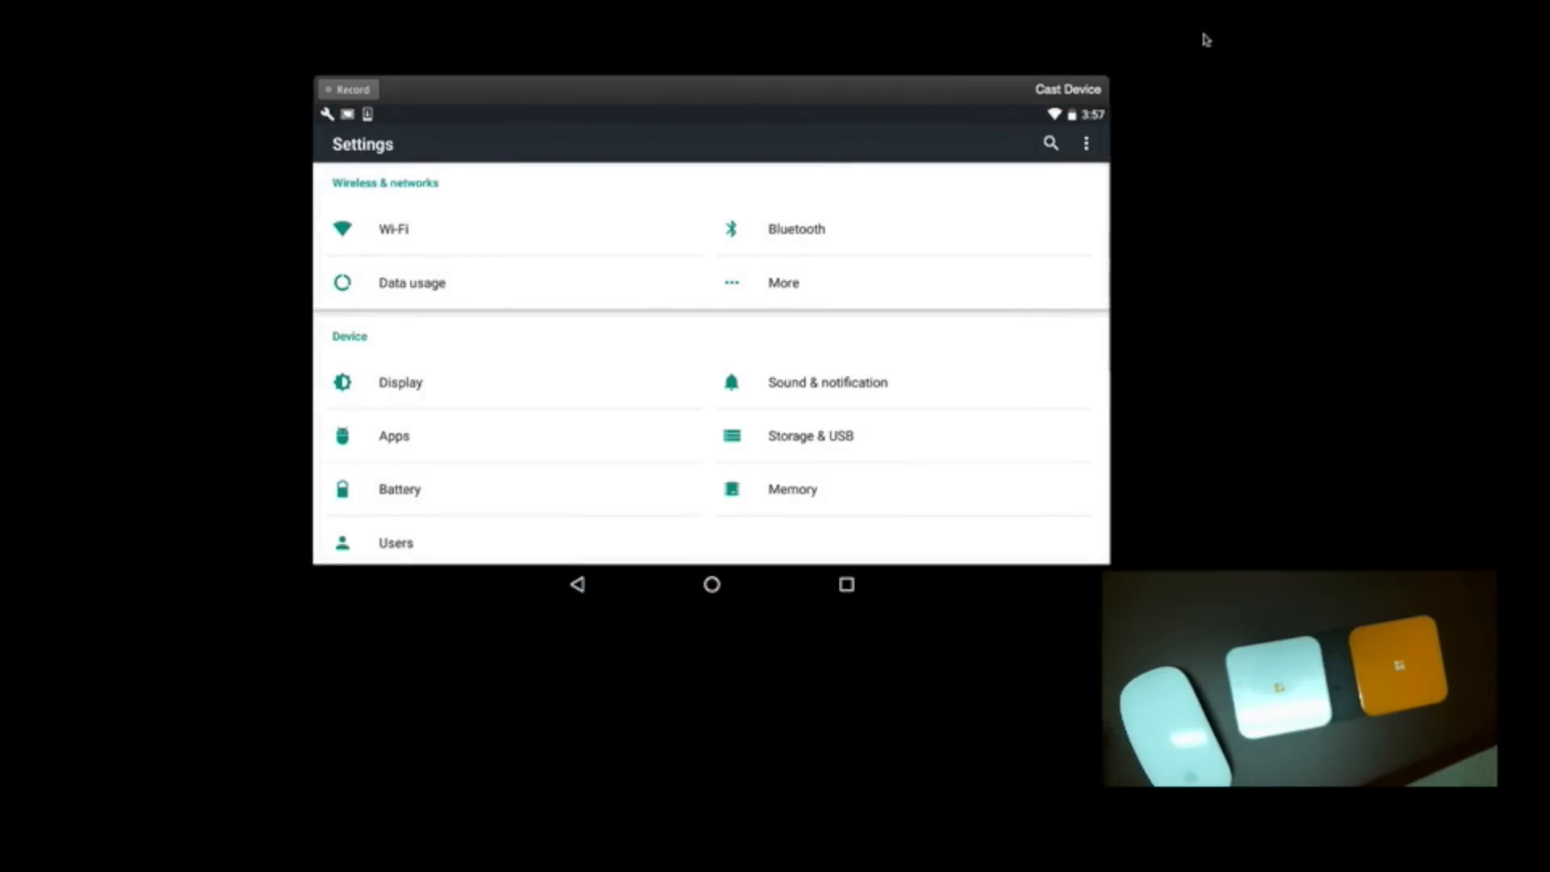
click(796, 229)
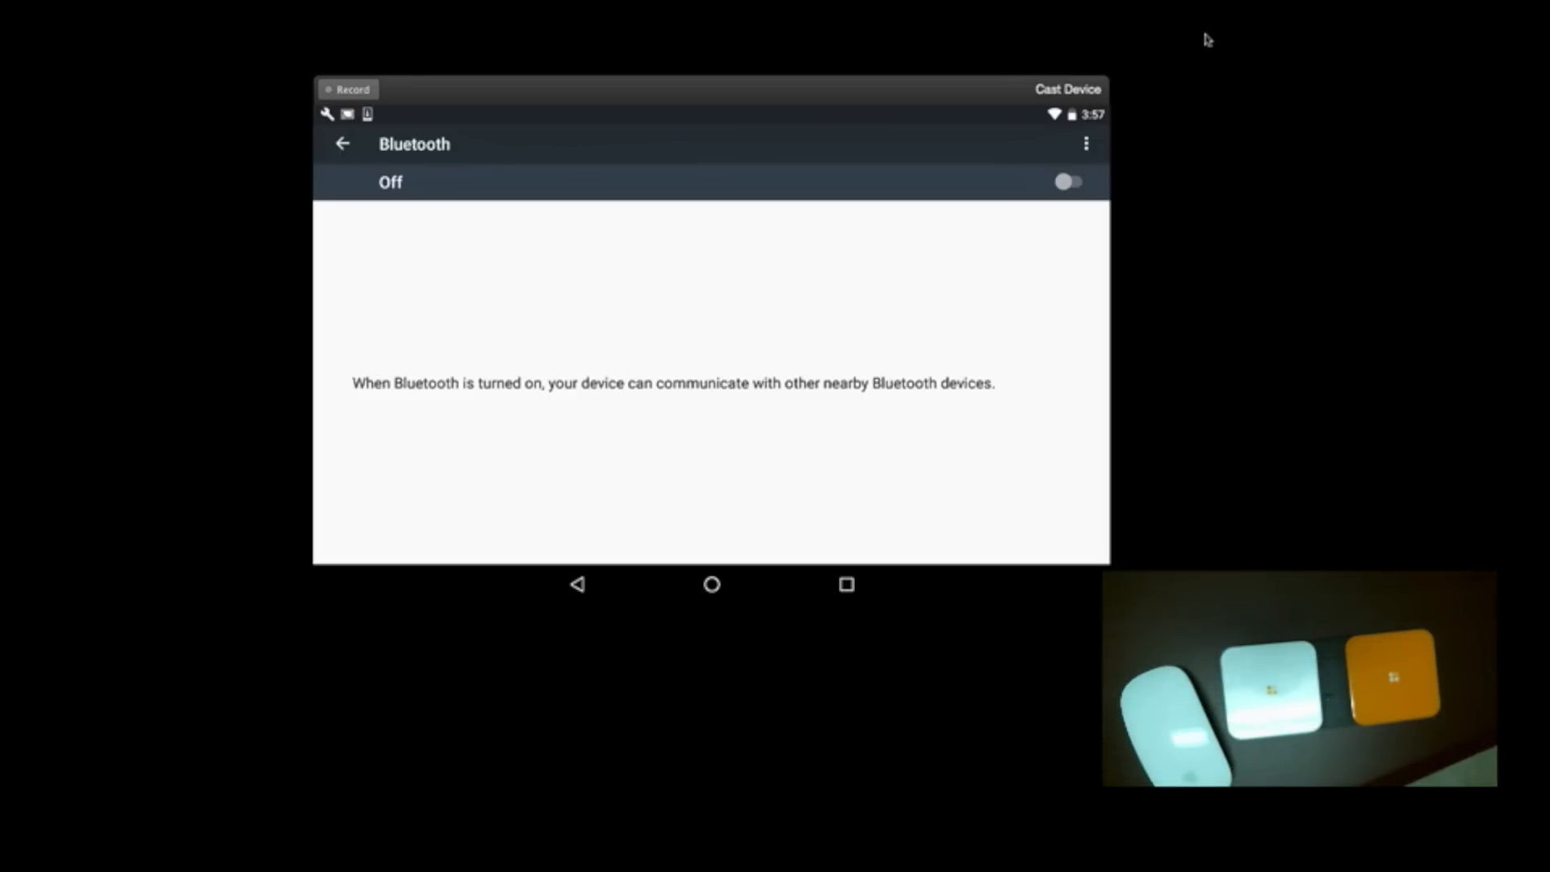
Turn Bluetooth on, pair and connect the BLUE 2 switch, then return to Settings
click(1071, 180)
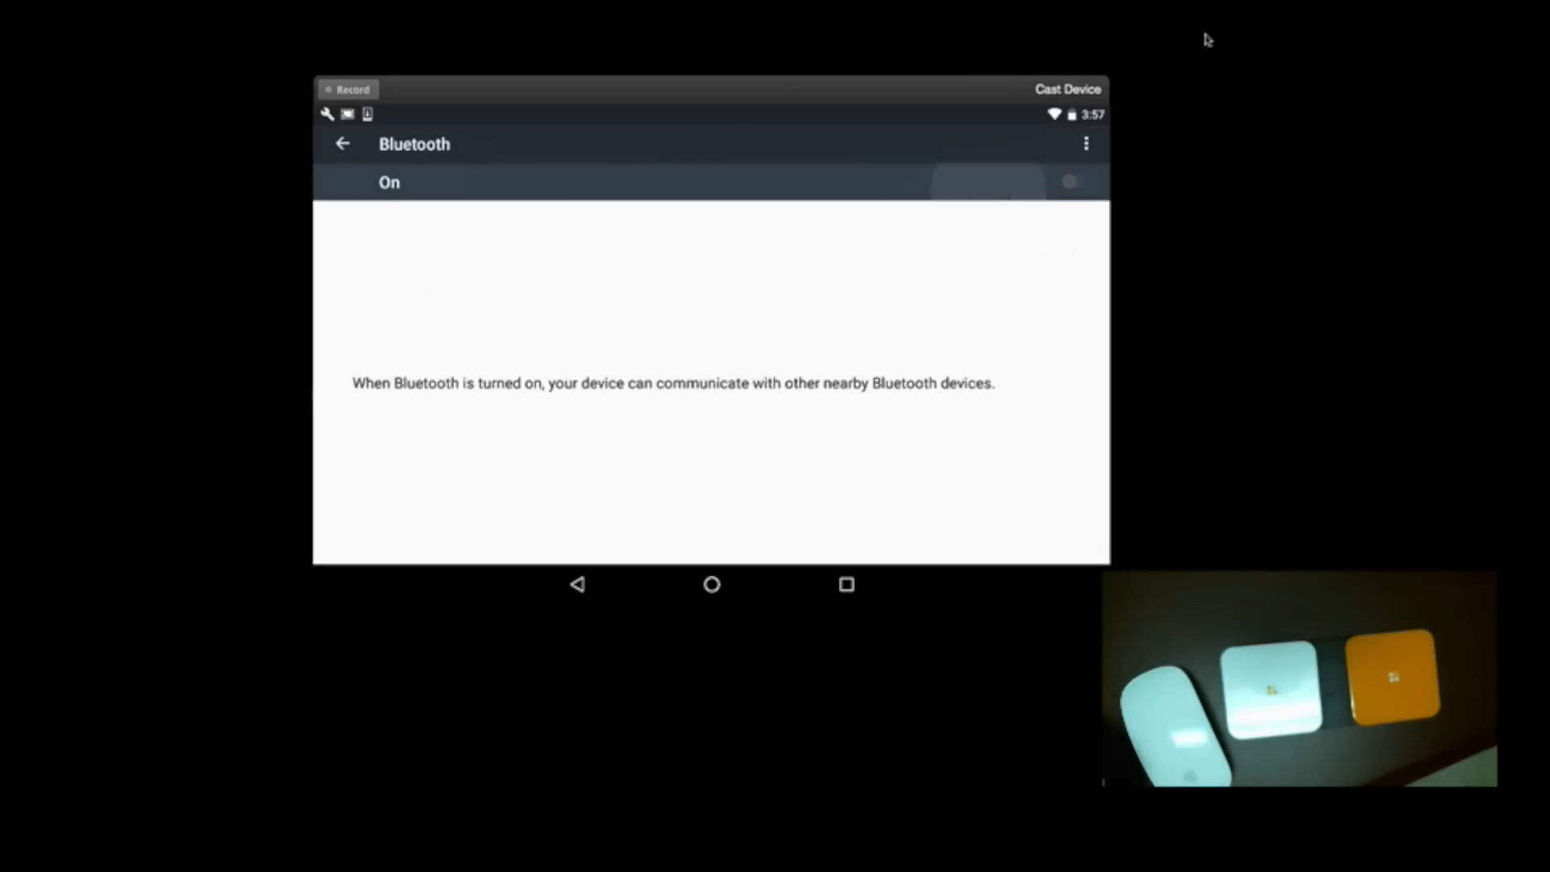
click(1073, 181)
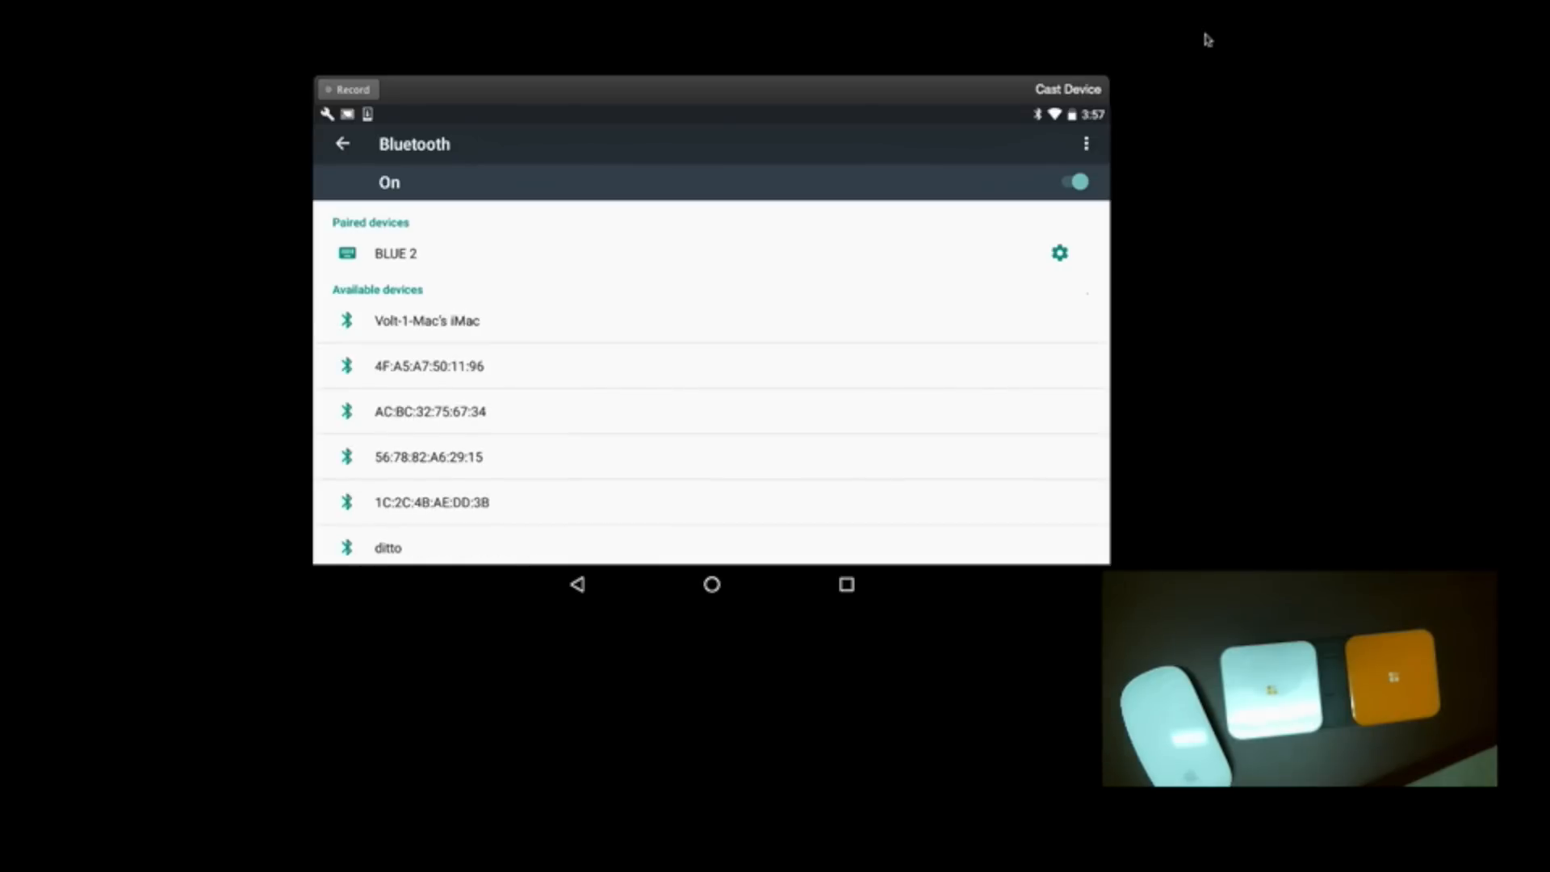
click(395, 253)
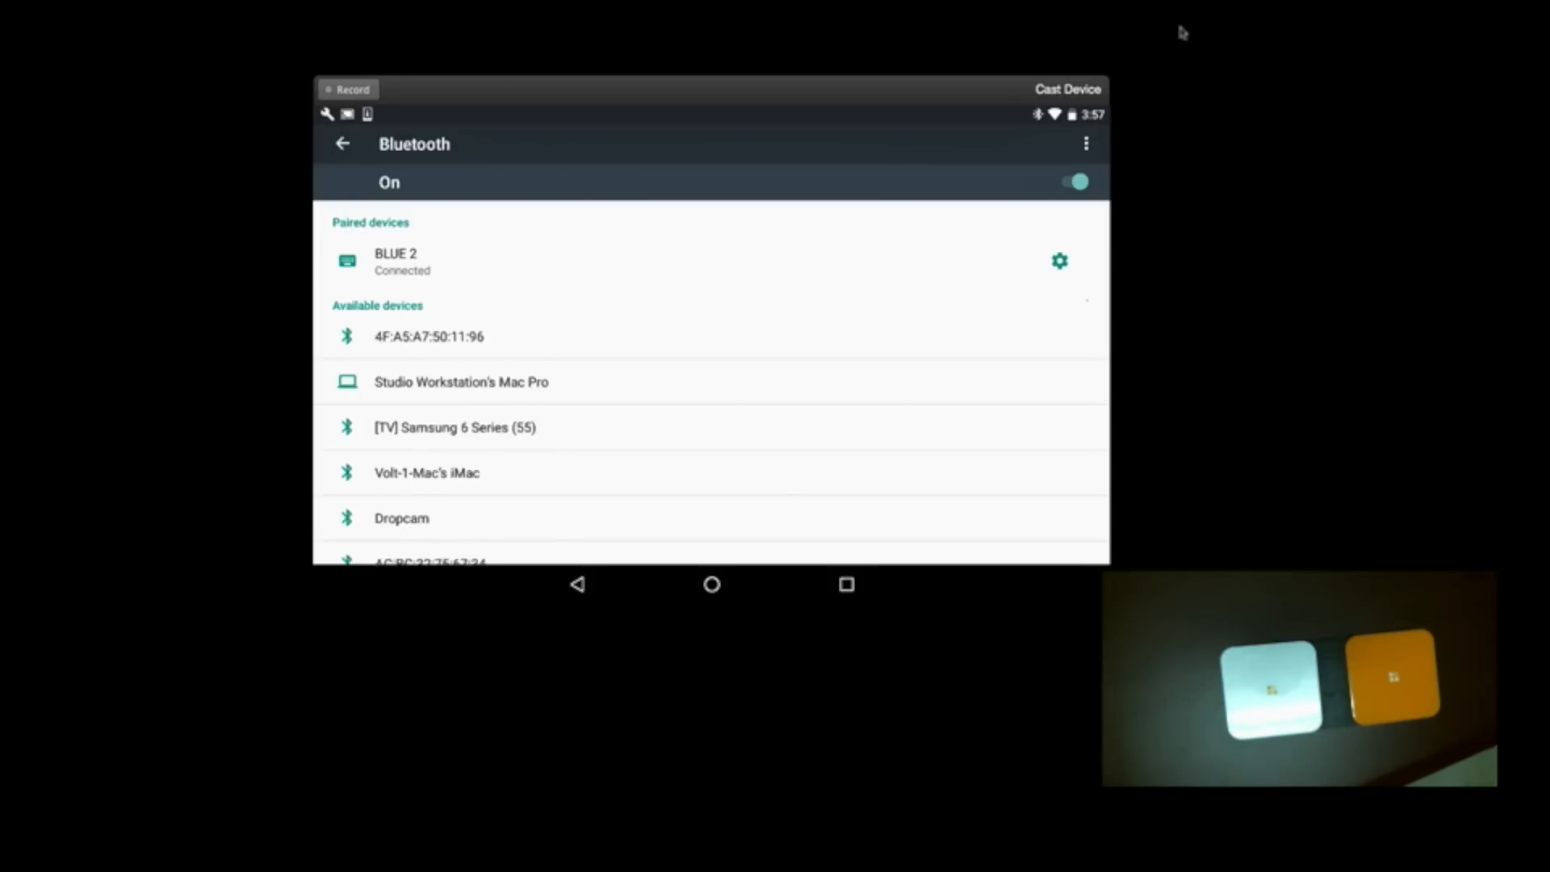
click(342, 144)
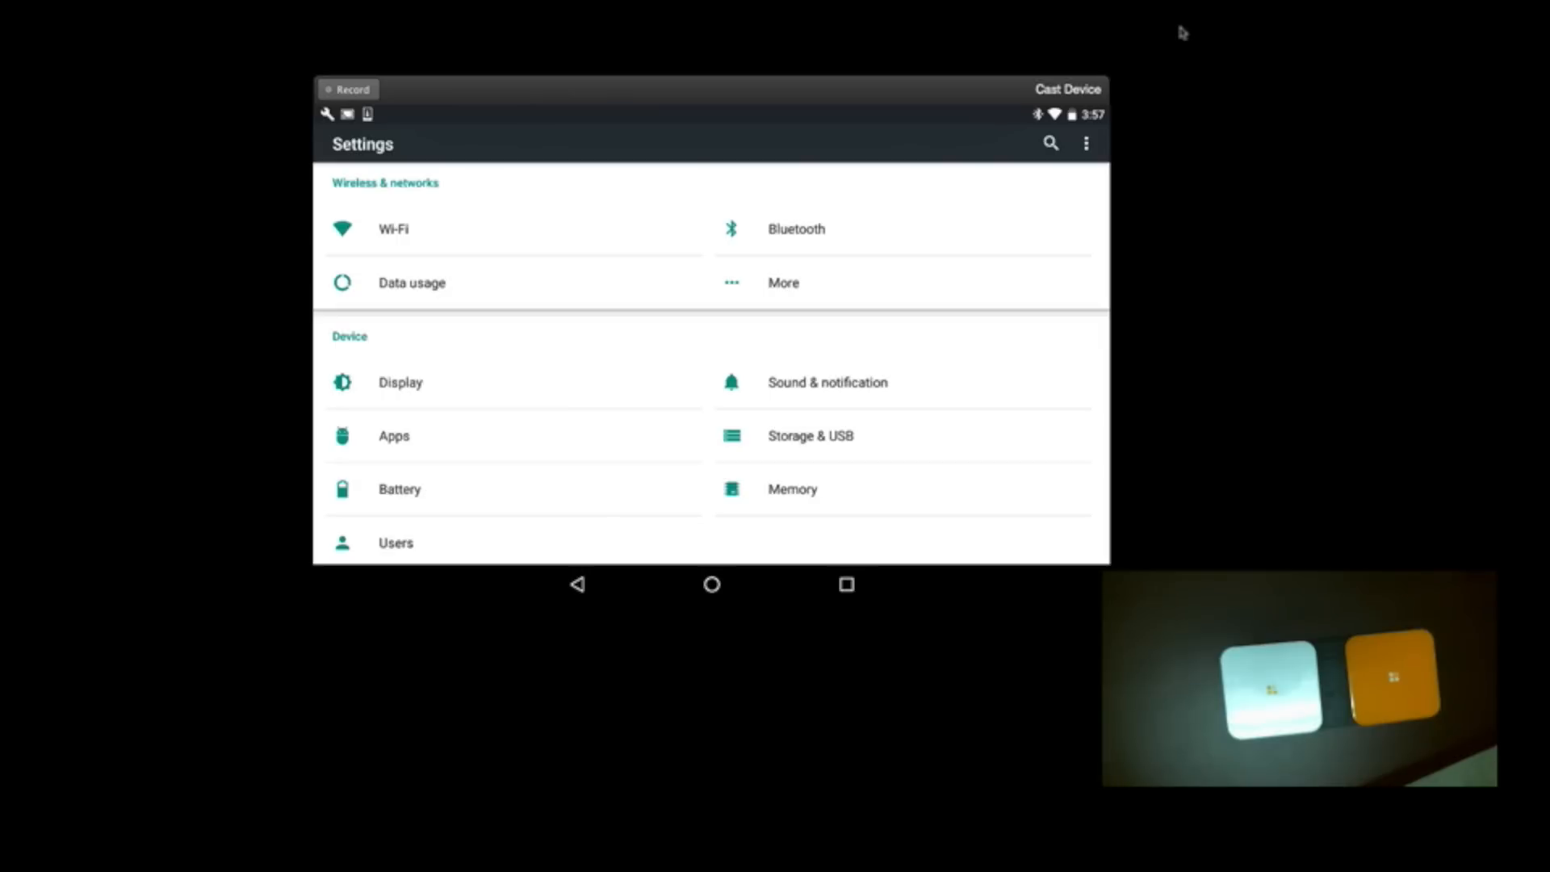
scroll(down, 3)
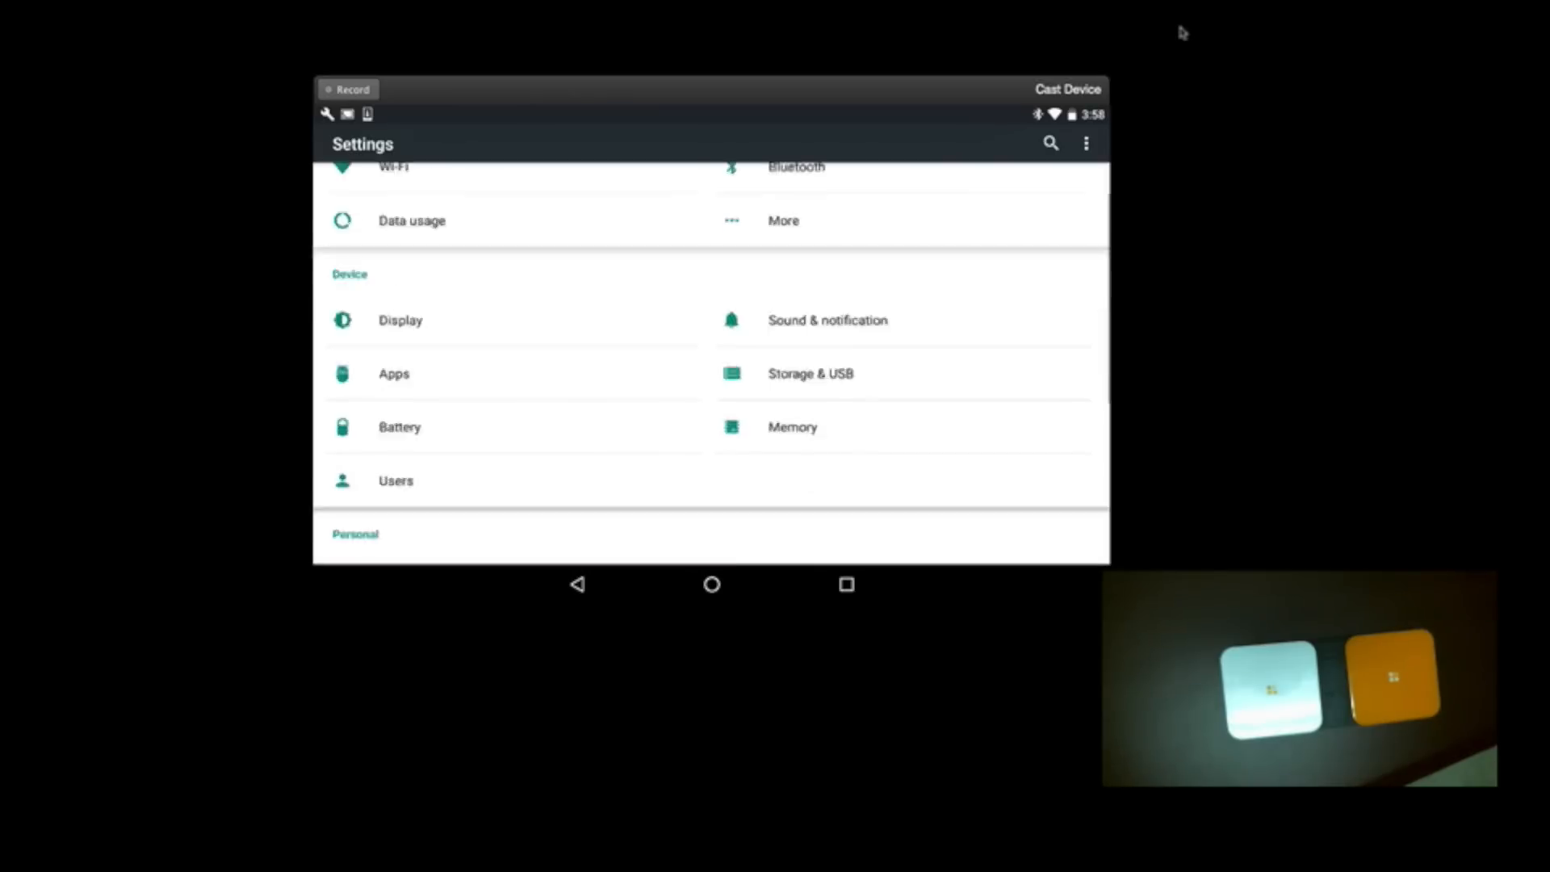
scroll(down, 3)
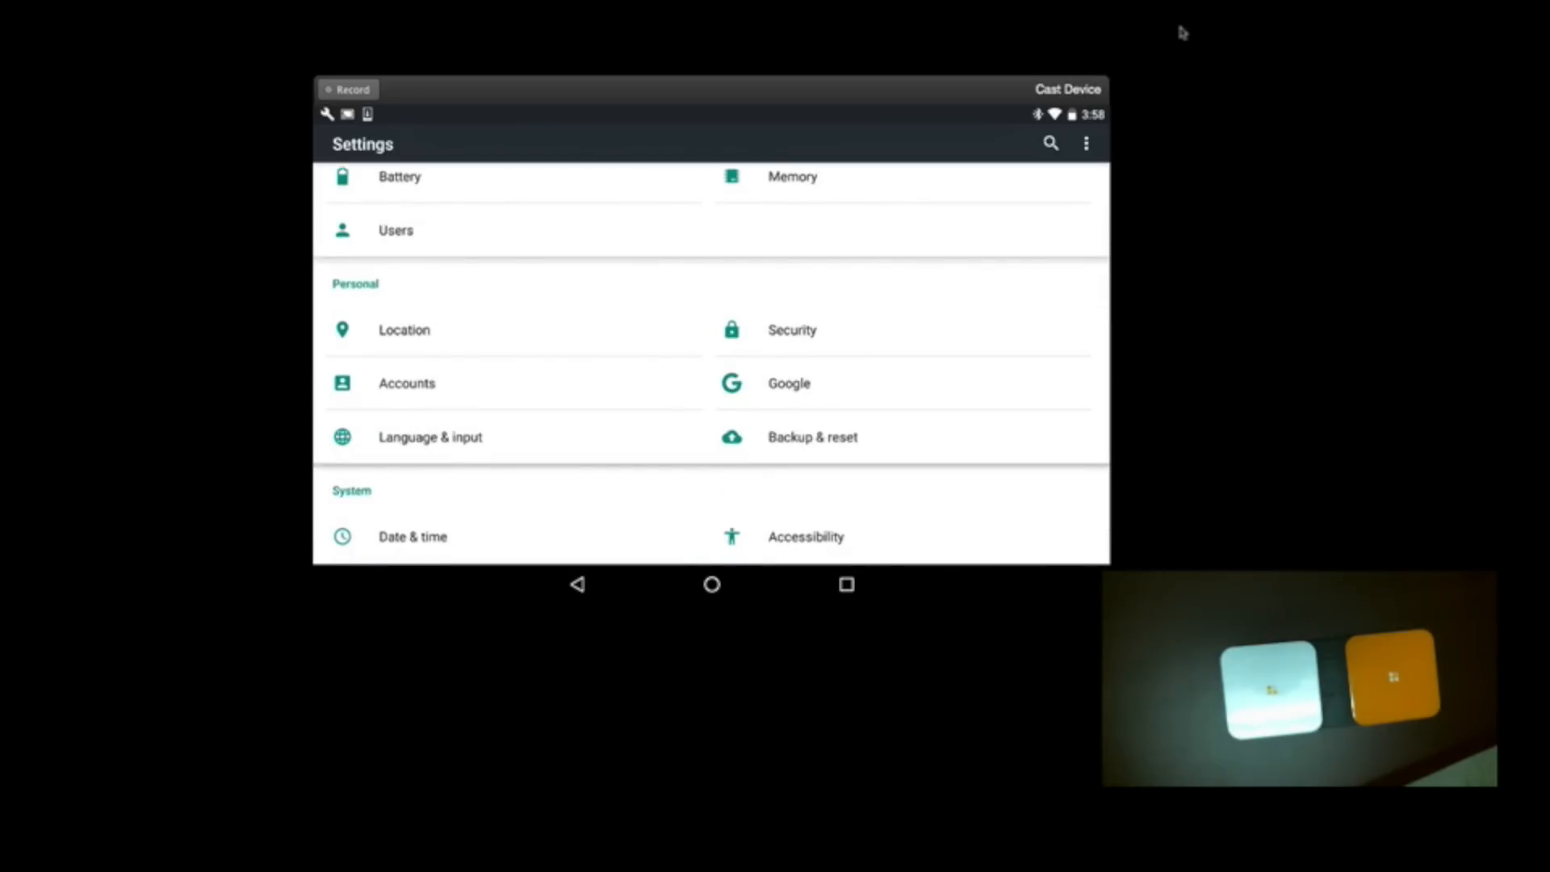
click(430, 436)
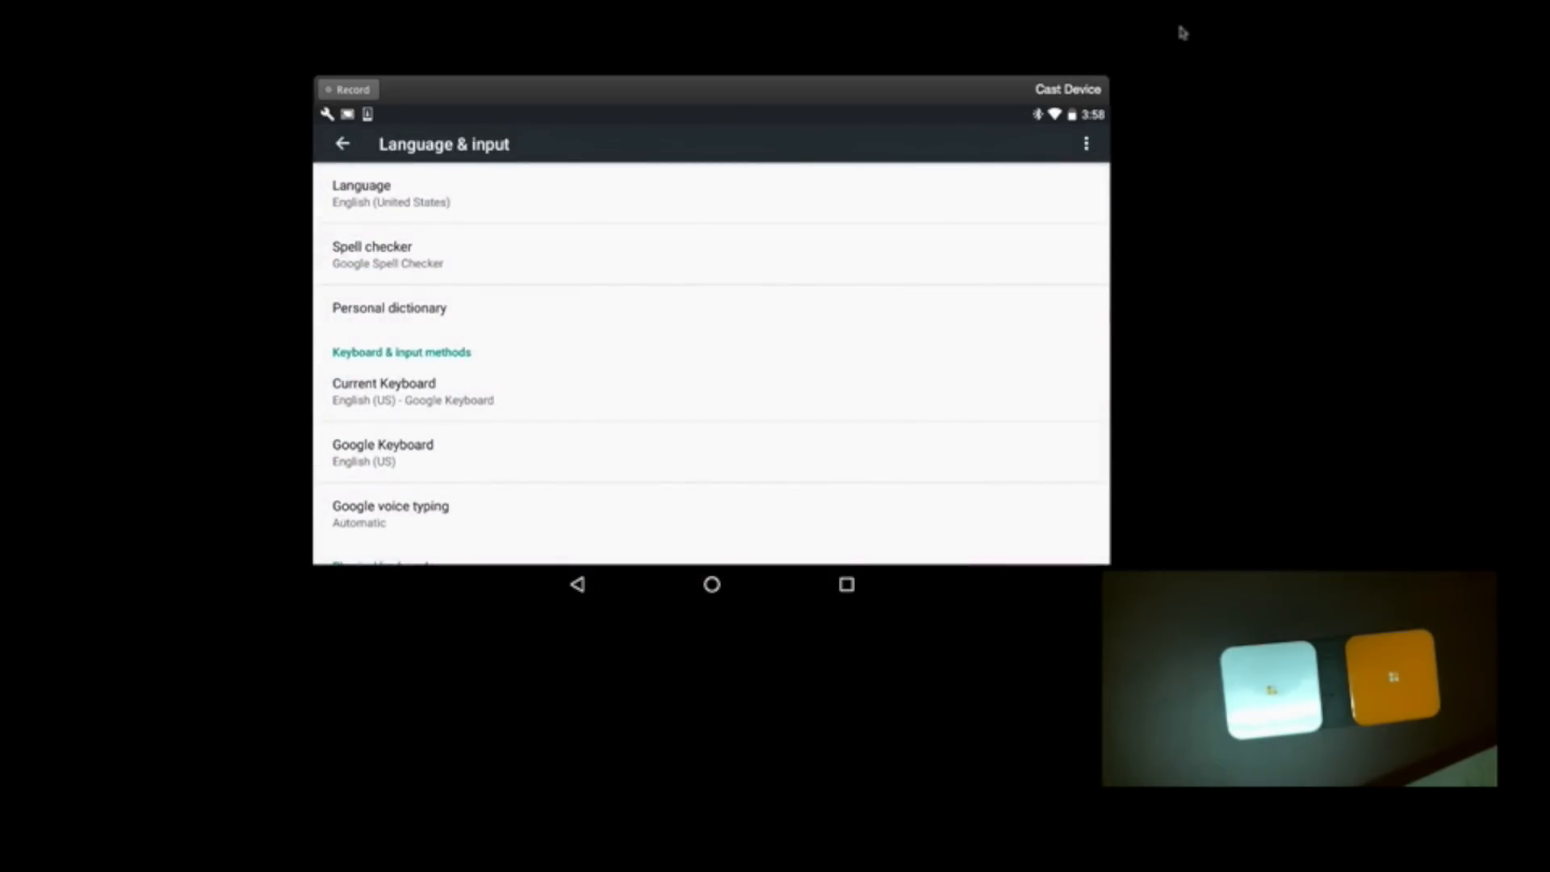
click(382, 452)
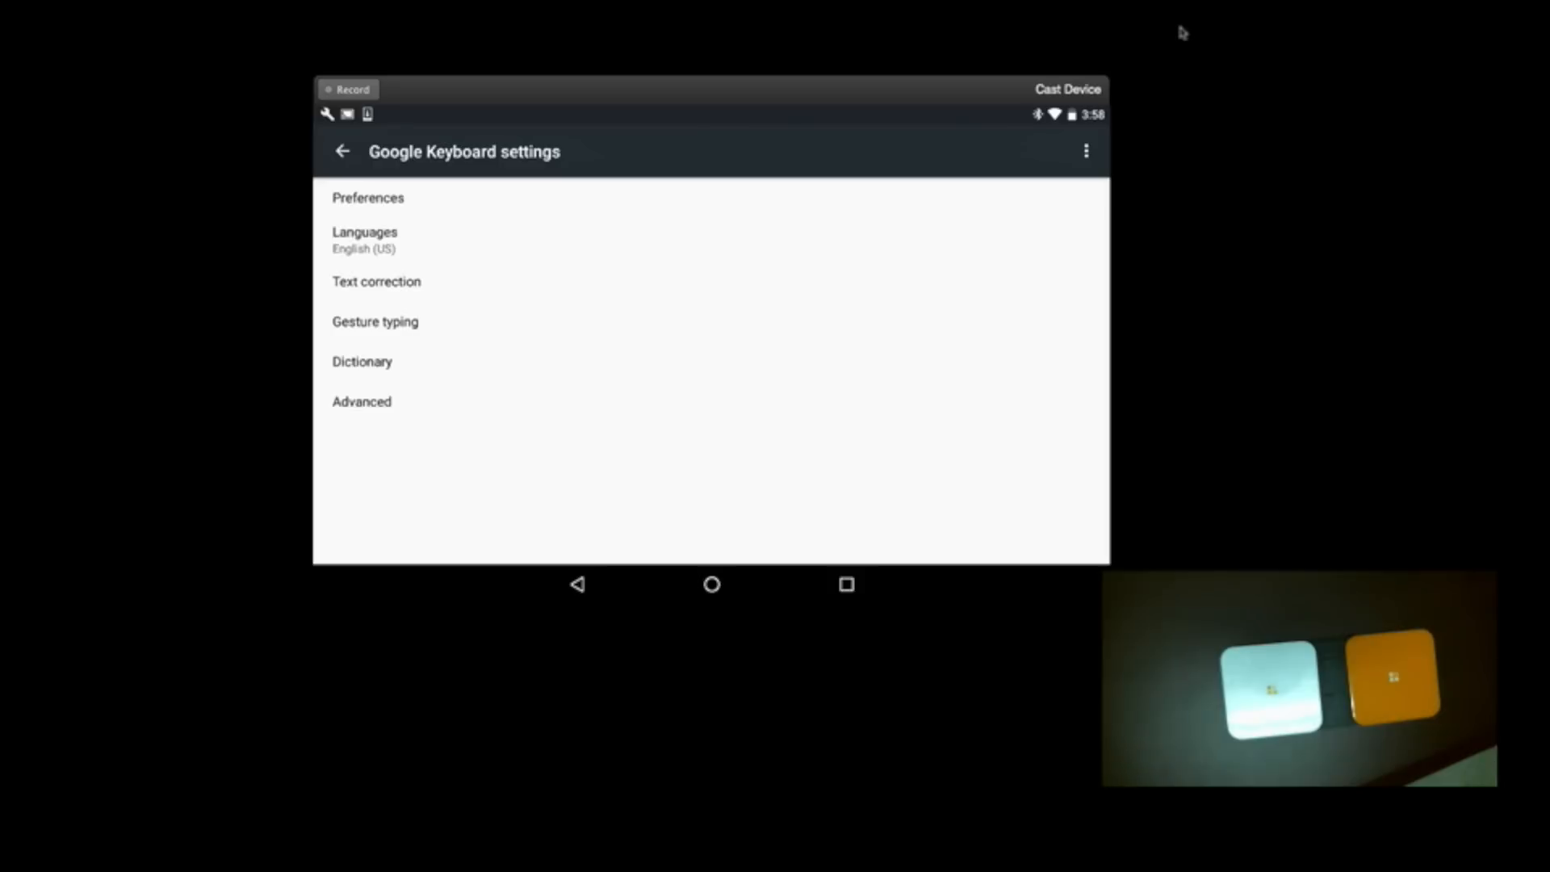
click(341, 151)
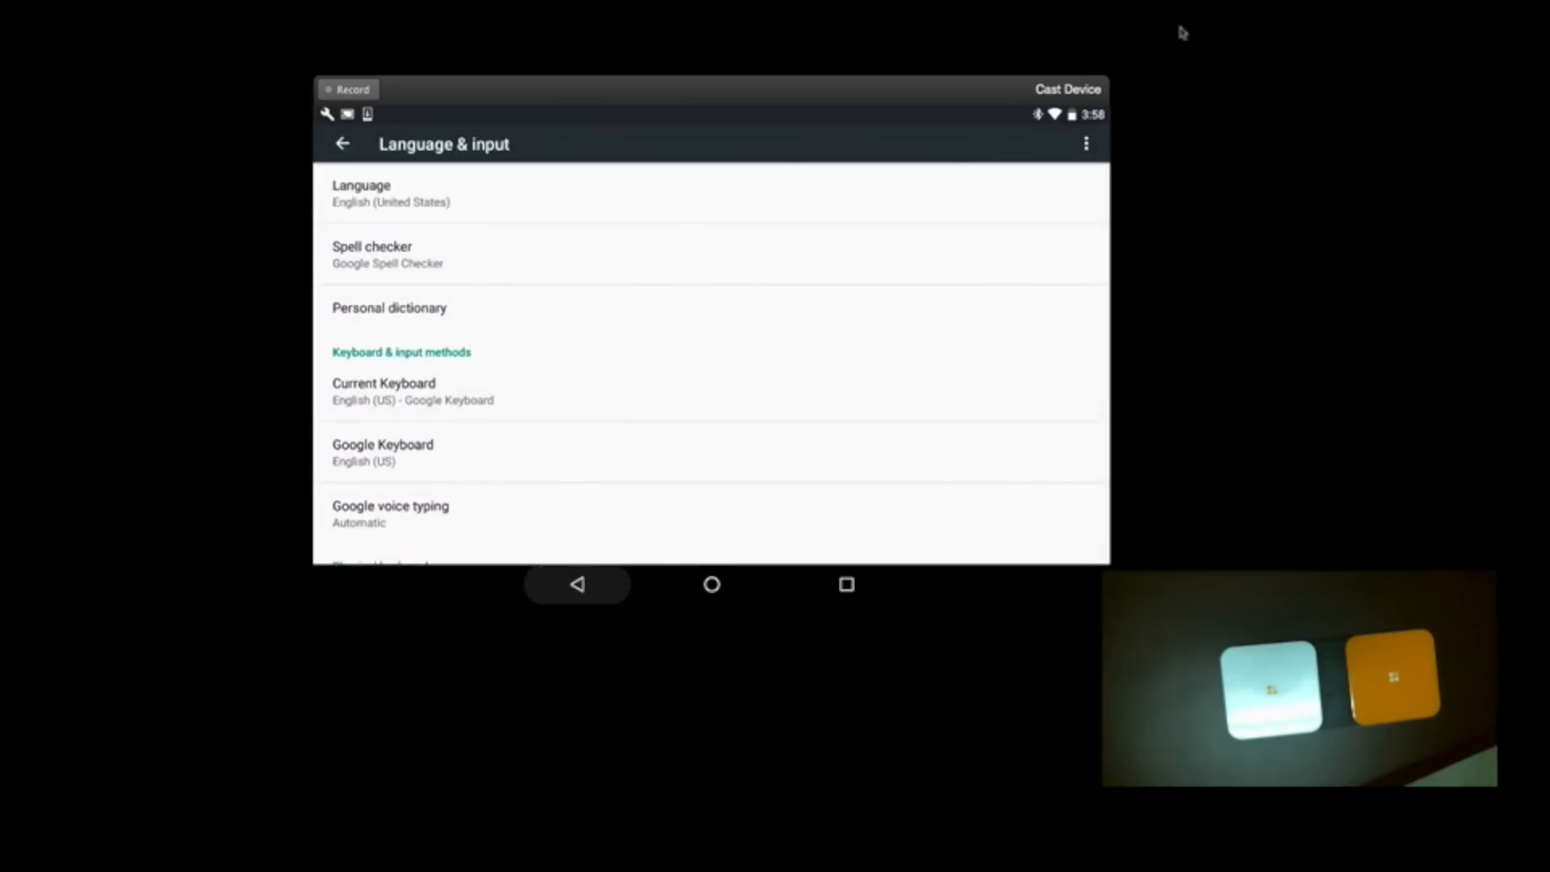
click(342, 144)
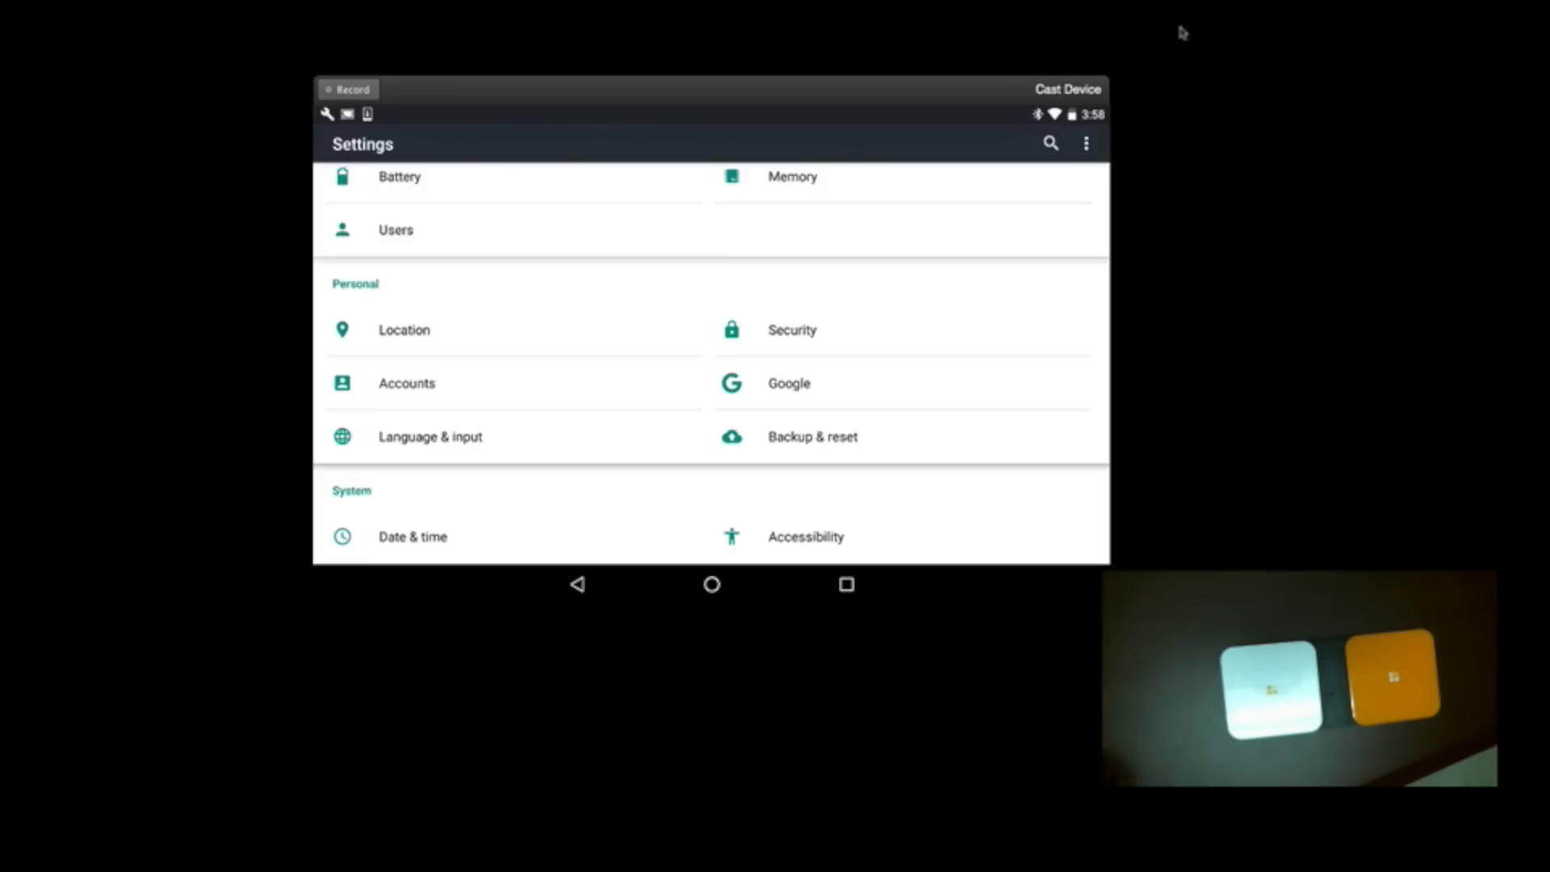
Open Accessibility and go into the Switch Access service settings
click(806, 537)
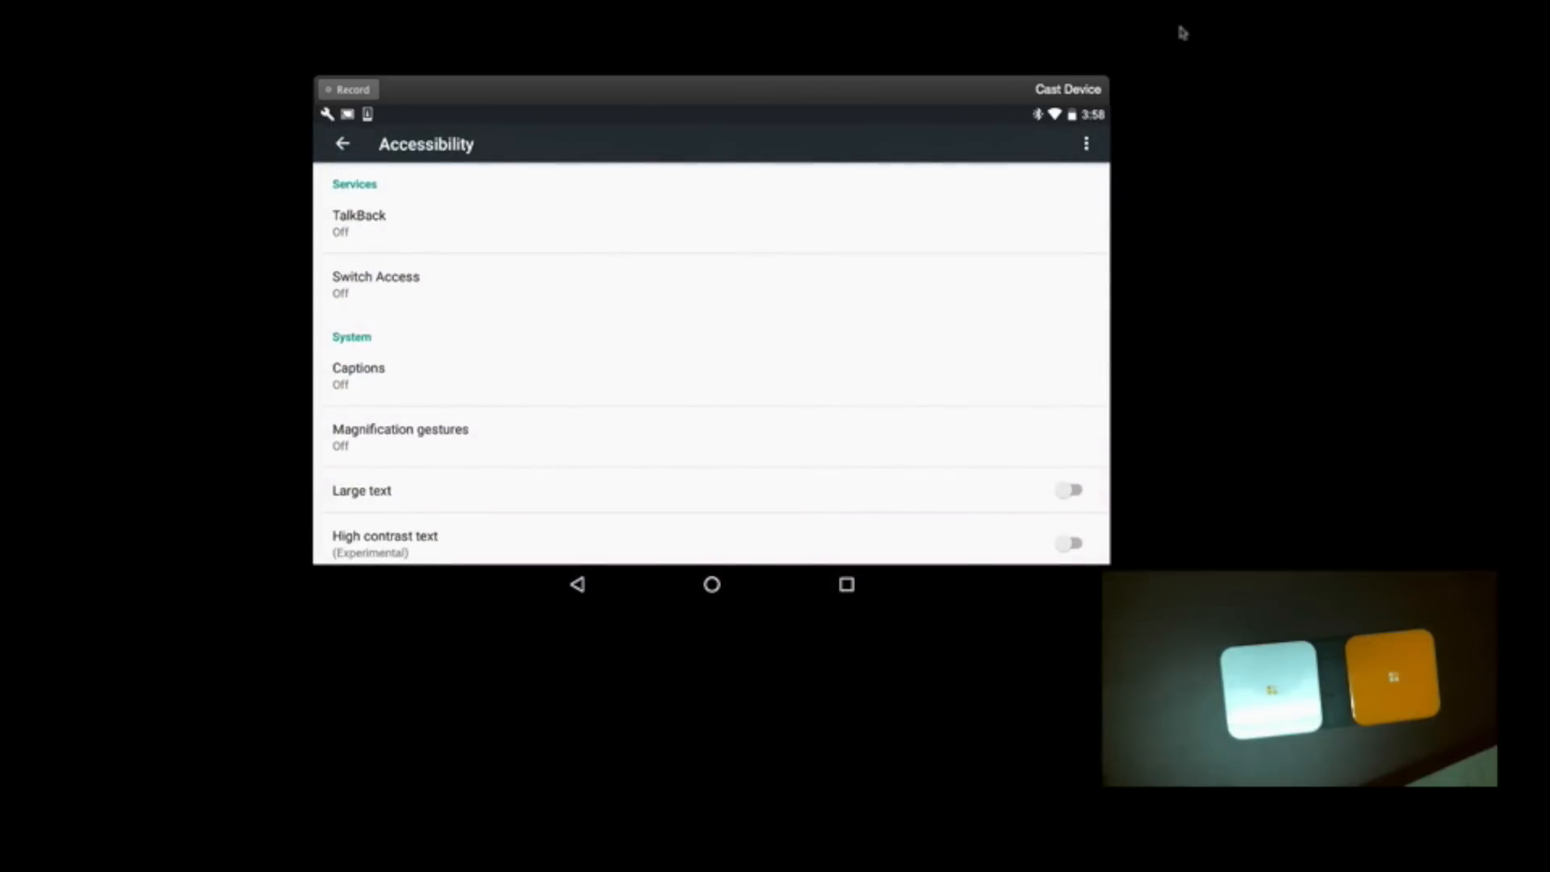
scroll(down, 3)
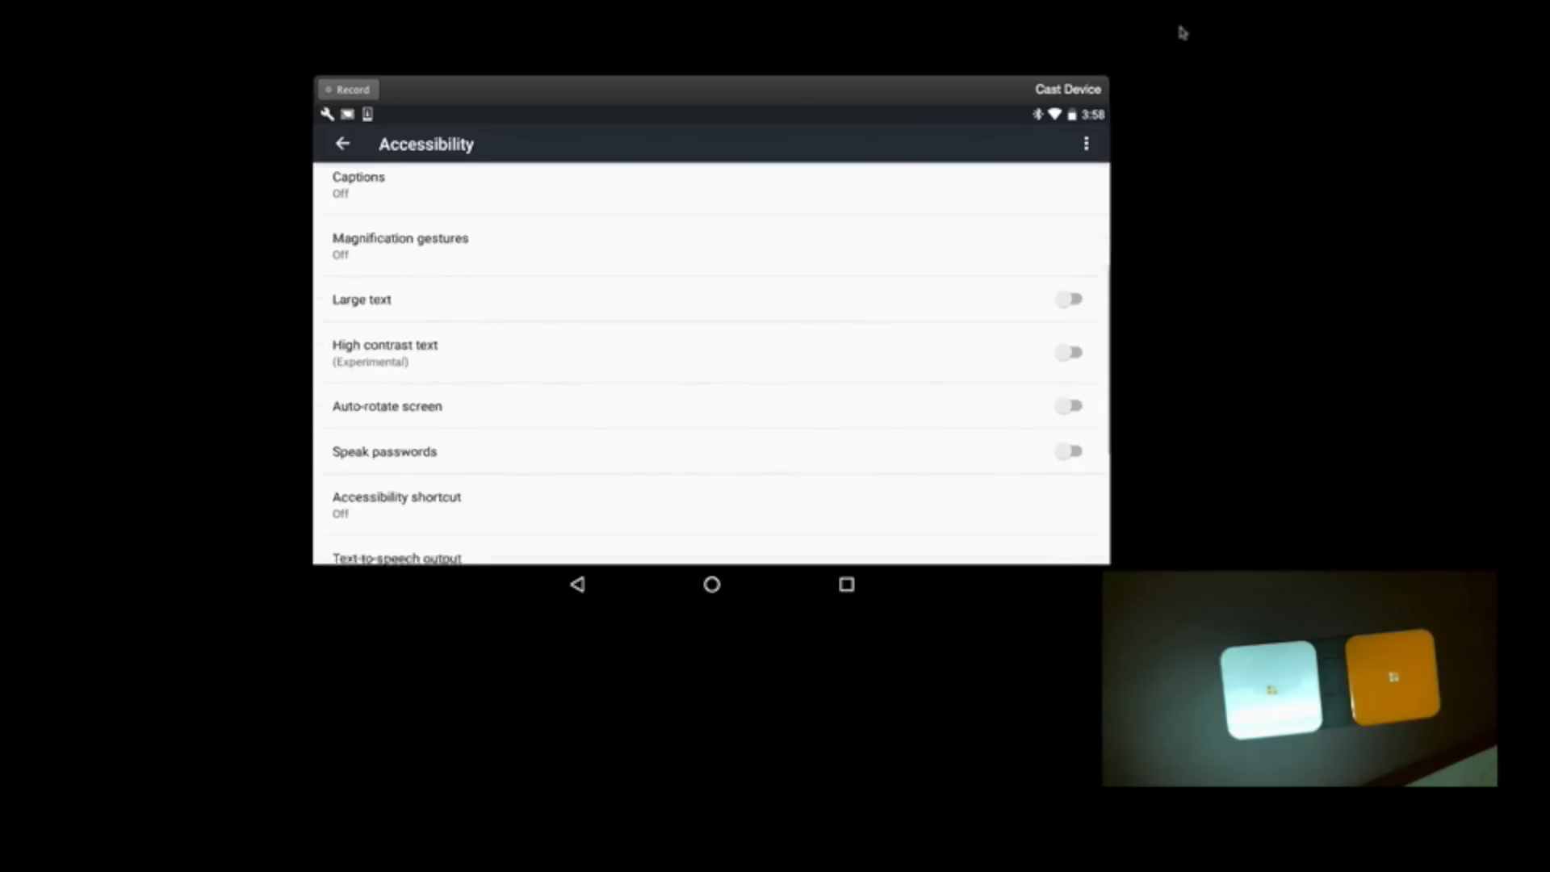
scroll(down, 3)
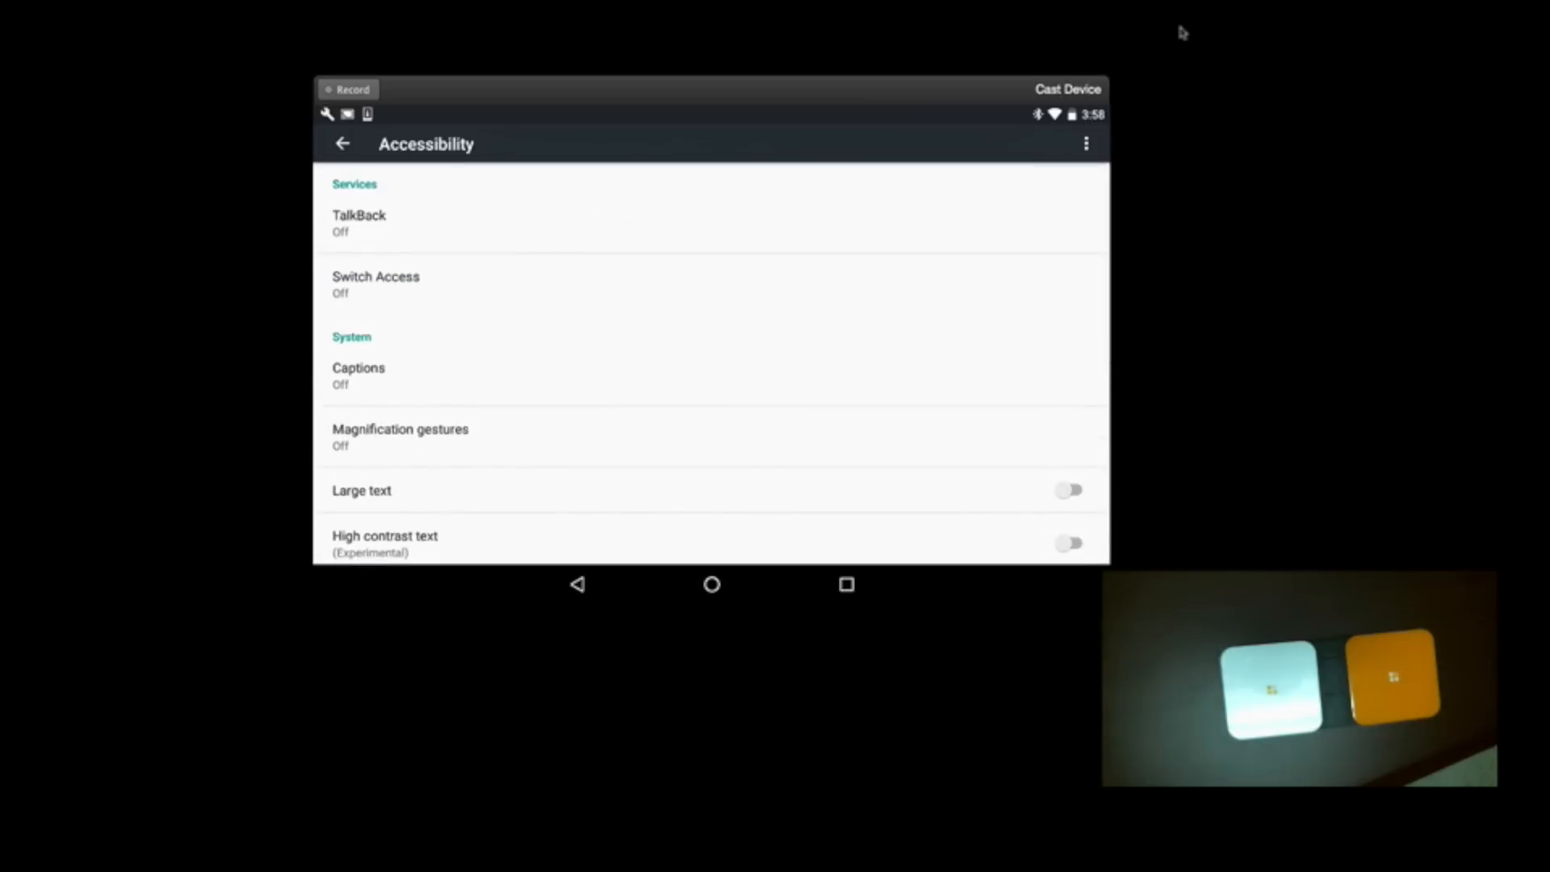
click(376, 283)
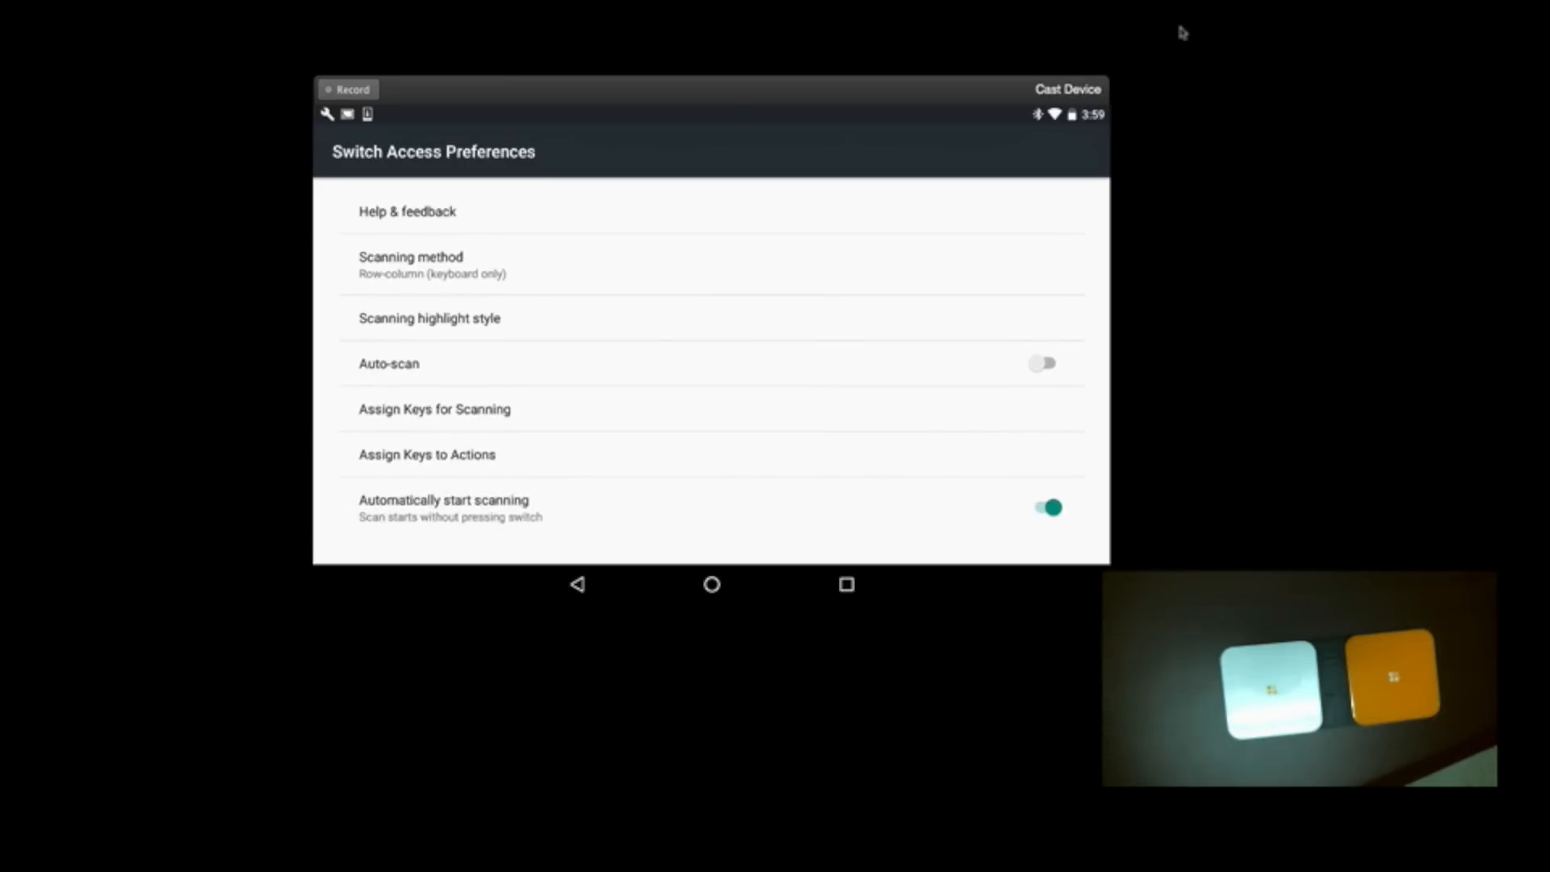
Assign the Enter key to Select and Space to Next for scanning
click(434, 409)
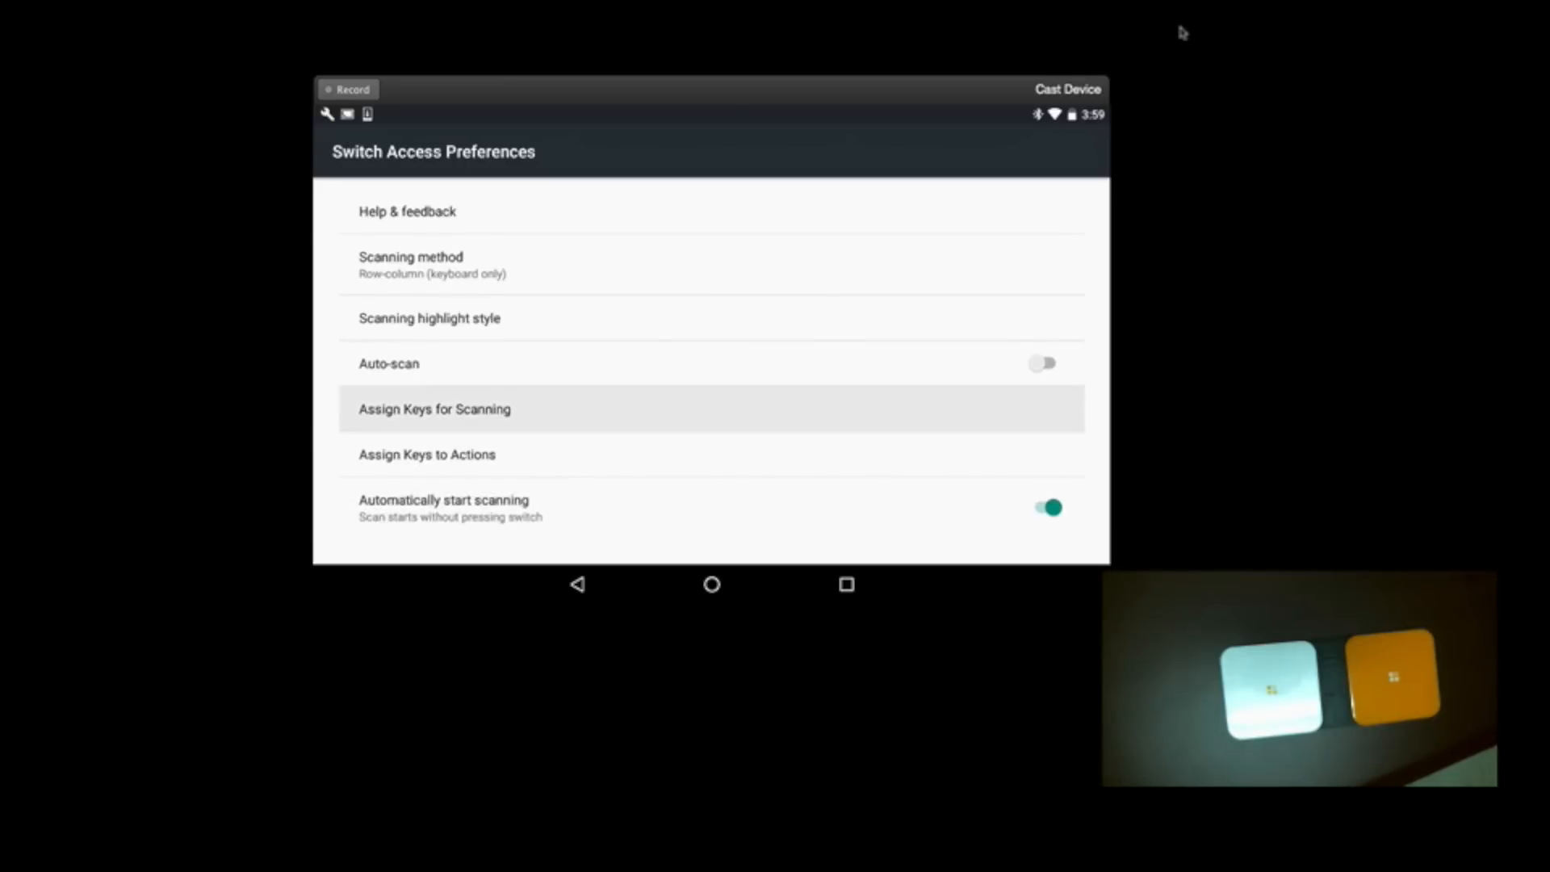
click(435, 409)
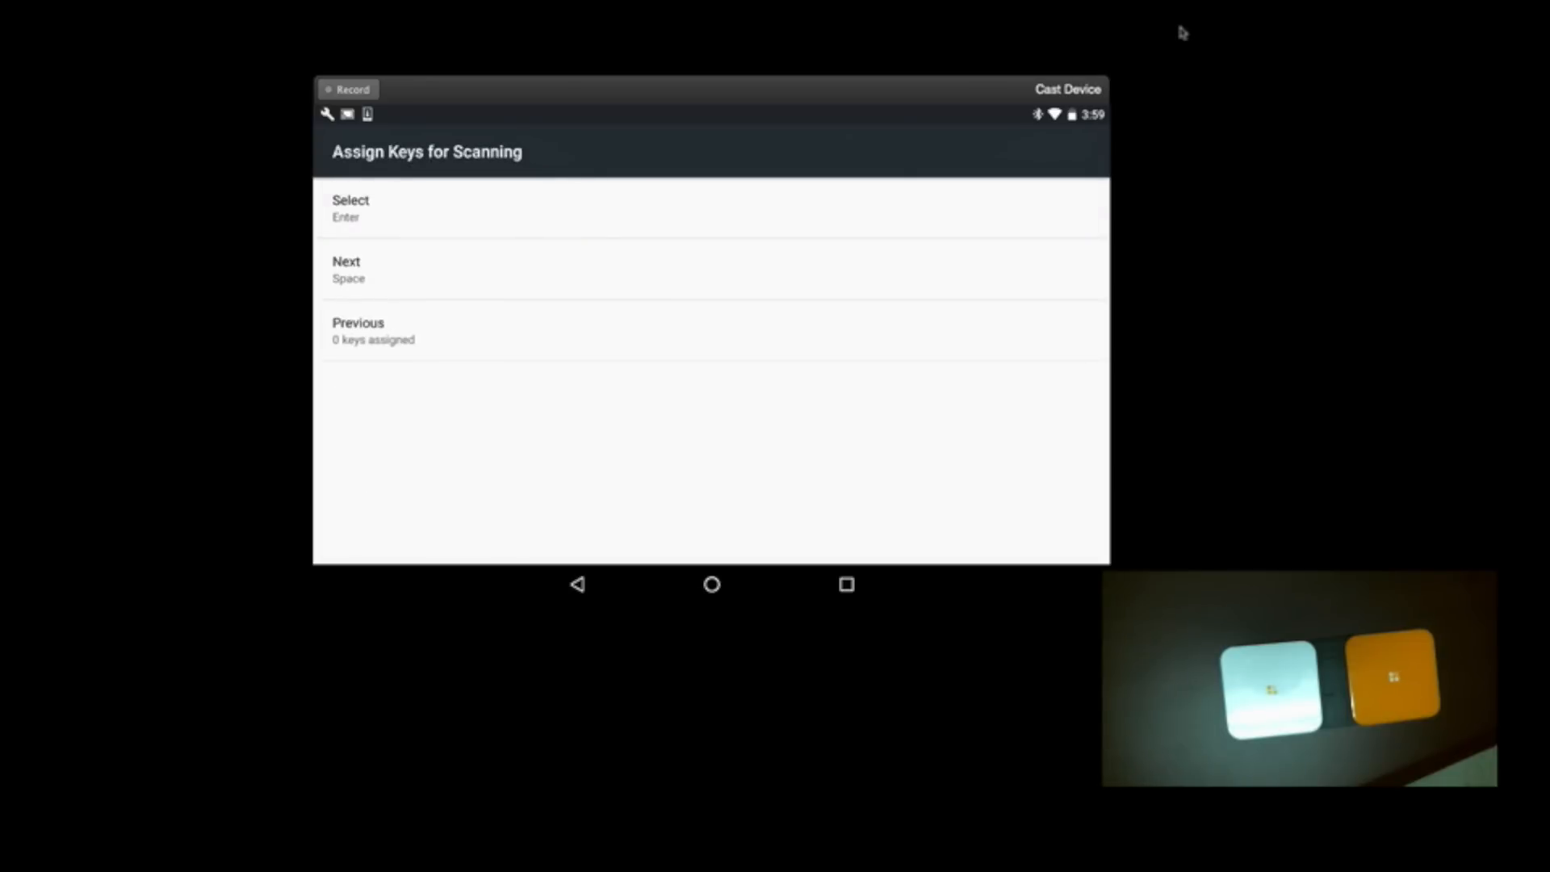
click(351, 209)
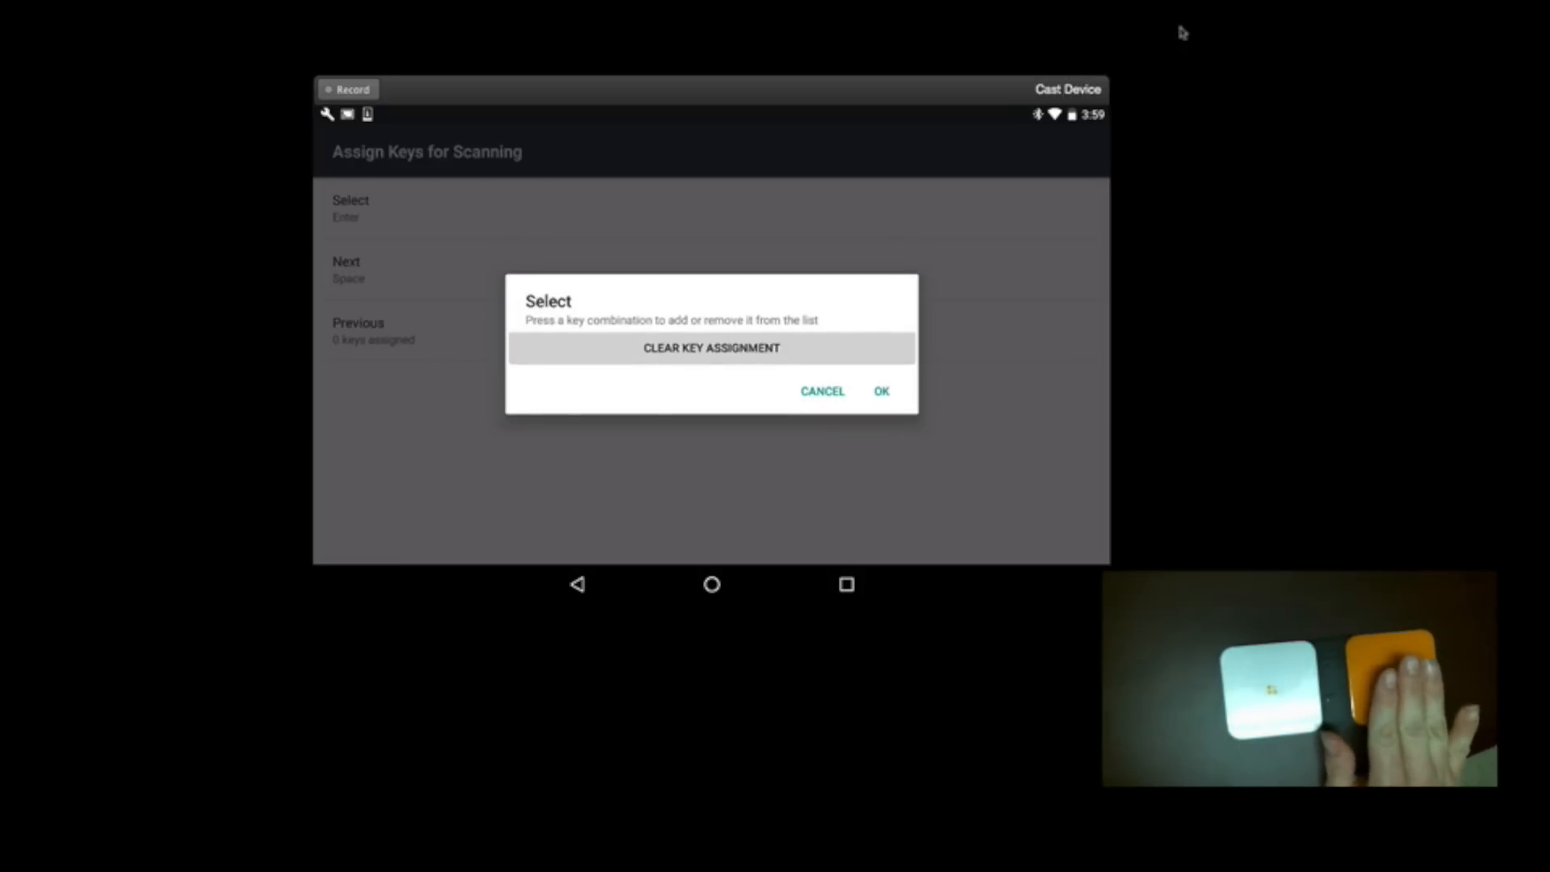
key(Enter)
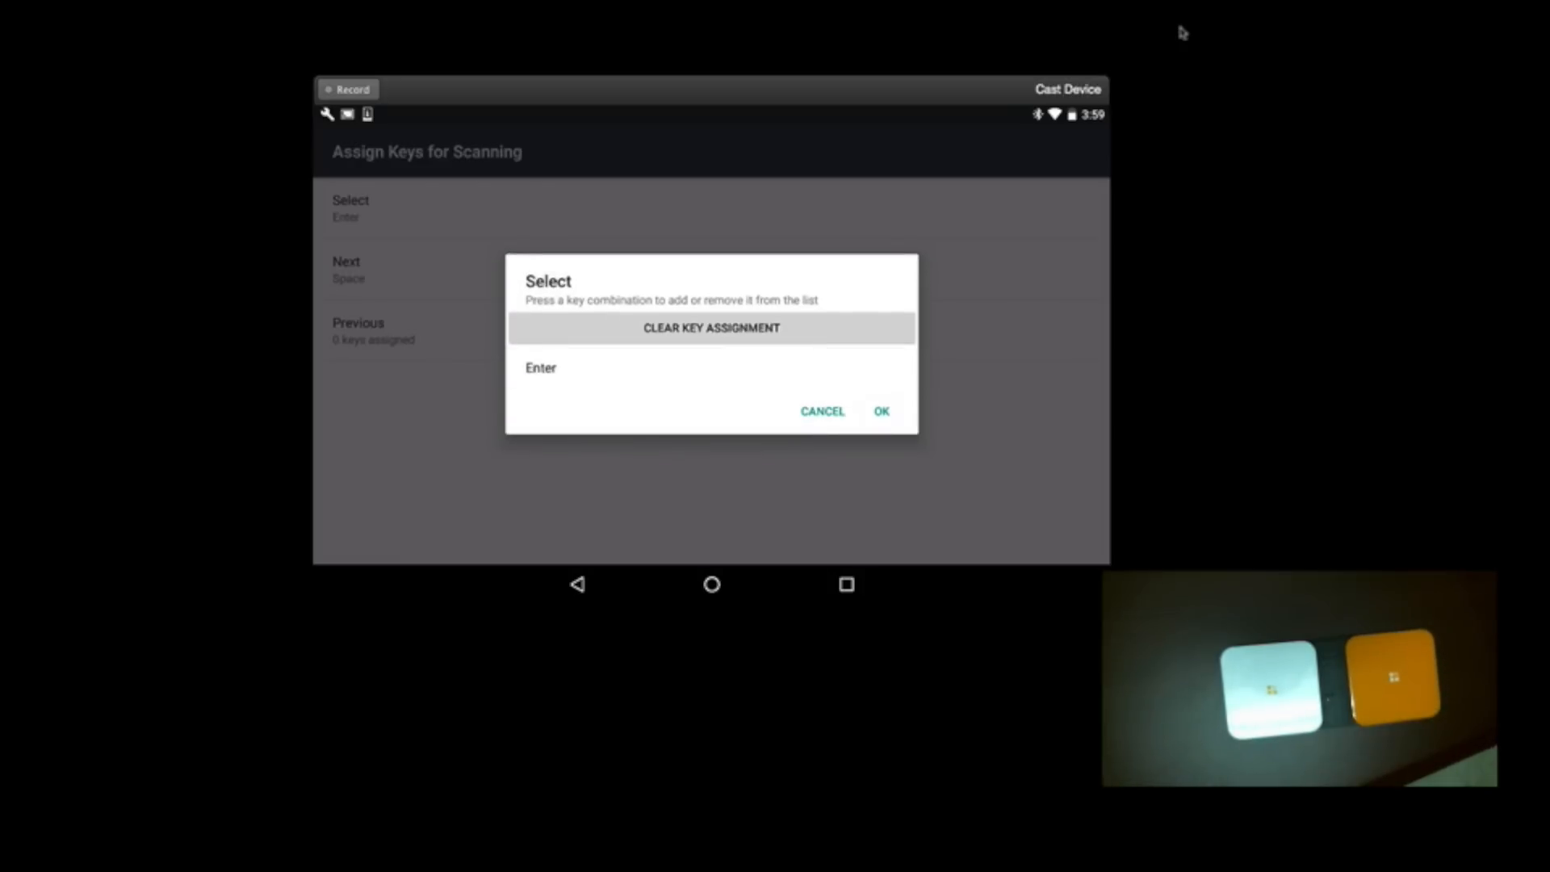
click(881, 410)
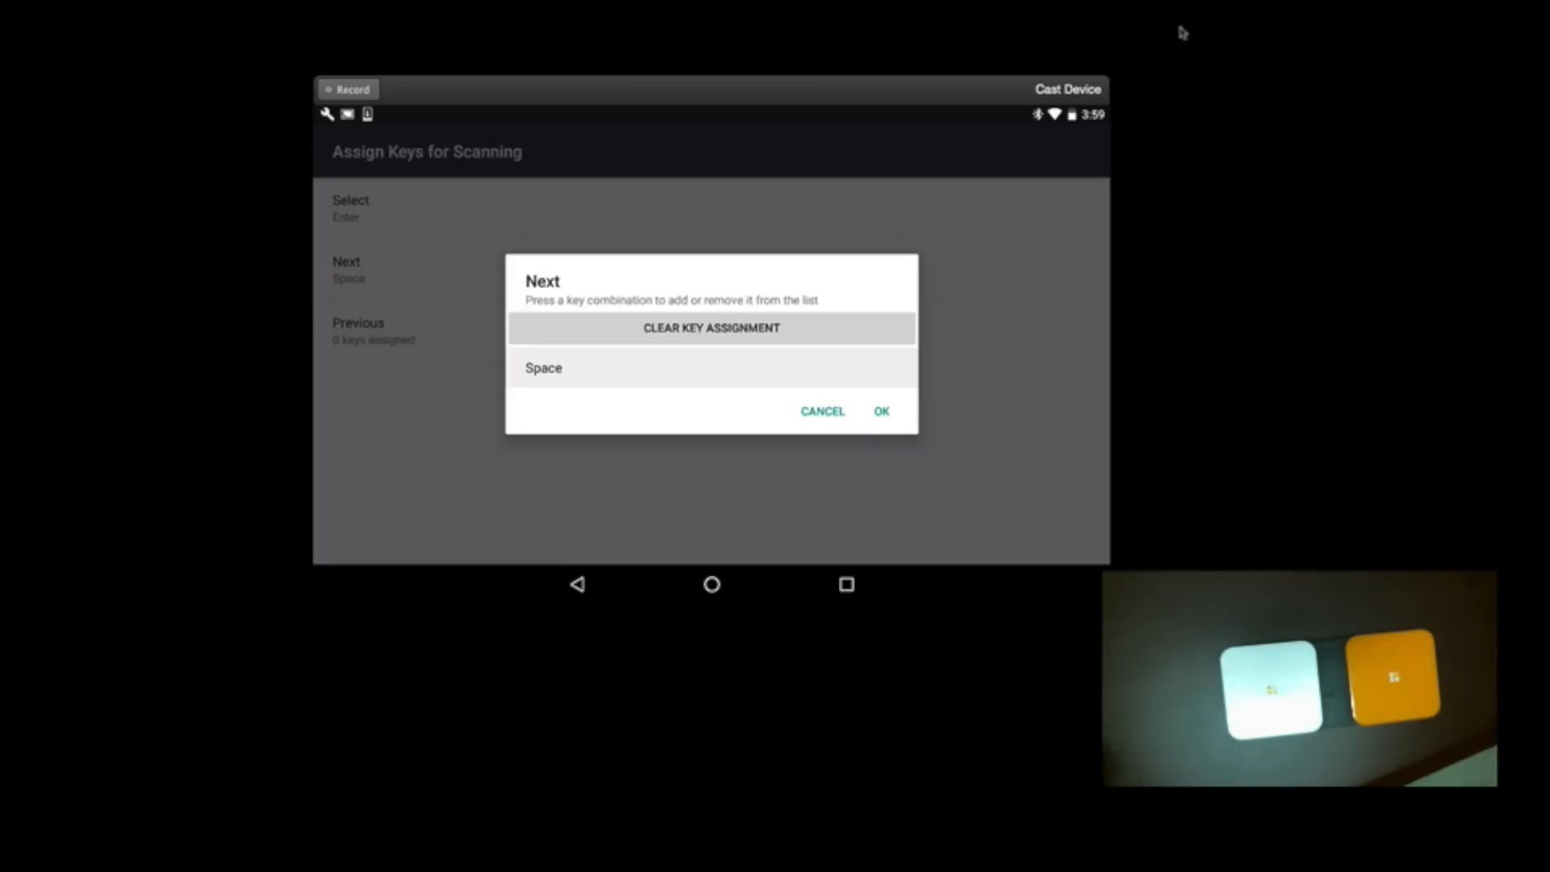
click(882, 411)
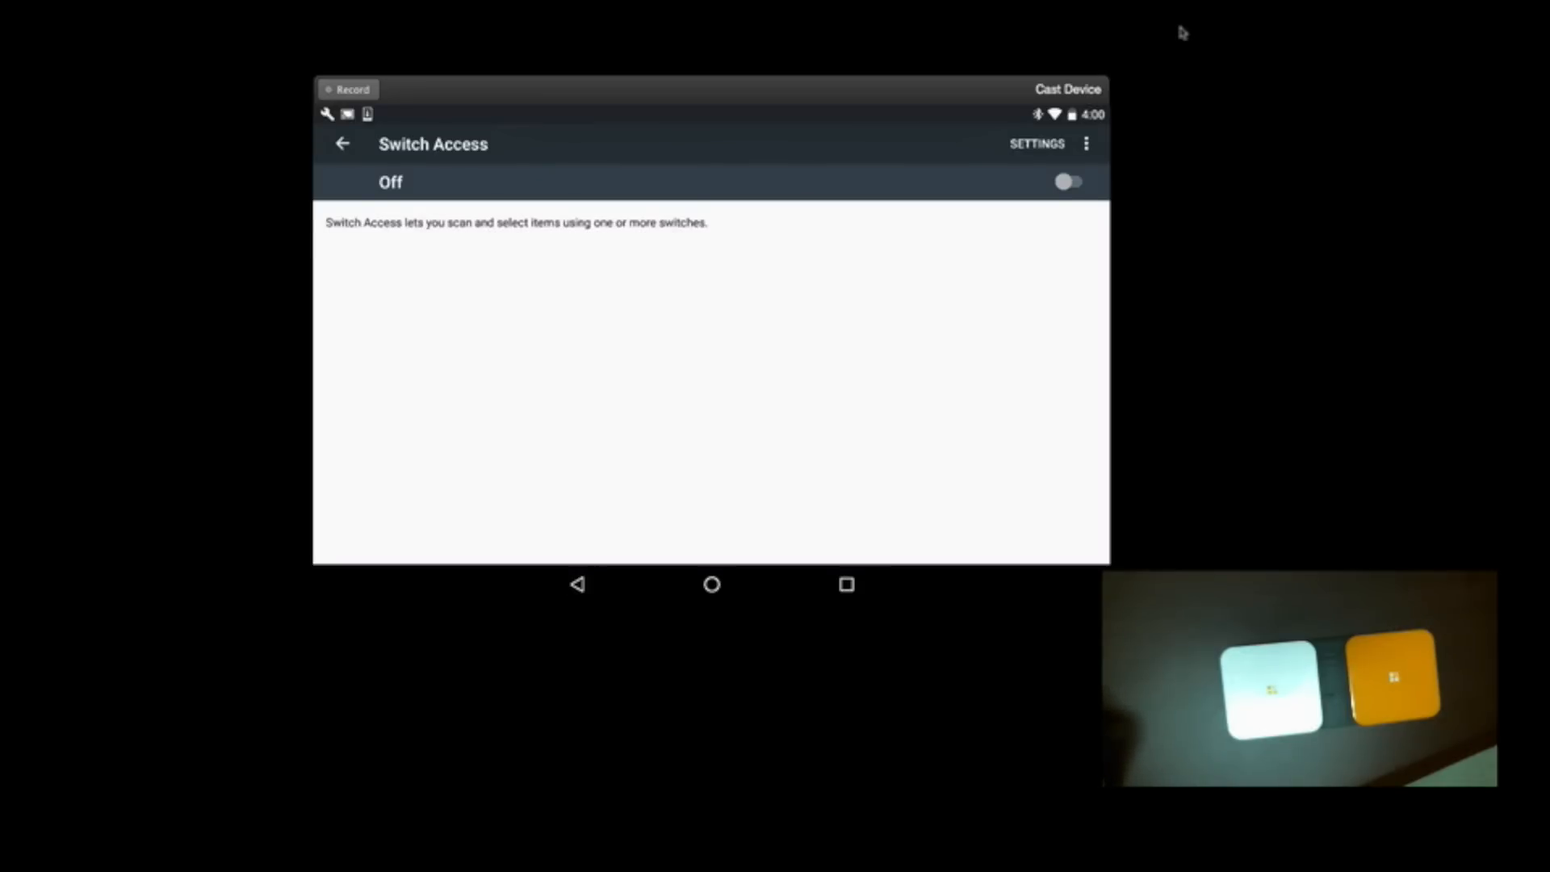
Enable Switch Access, grant its permissions, and choose HOME from its menu
click(1068, 181)
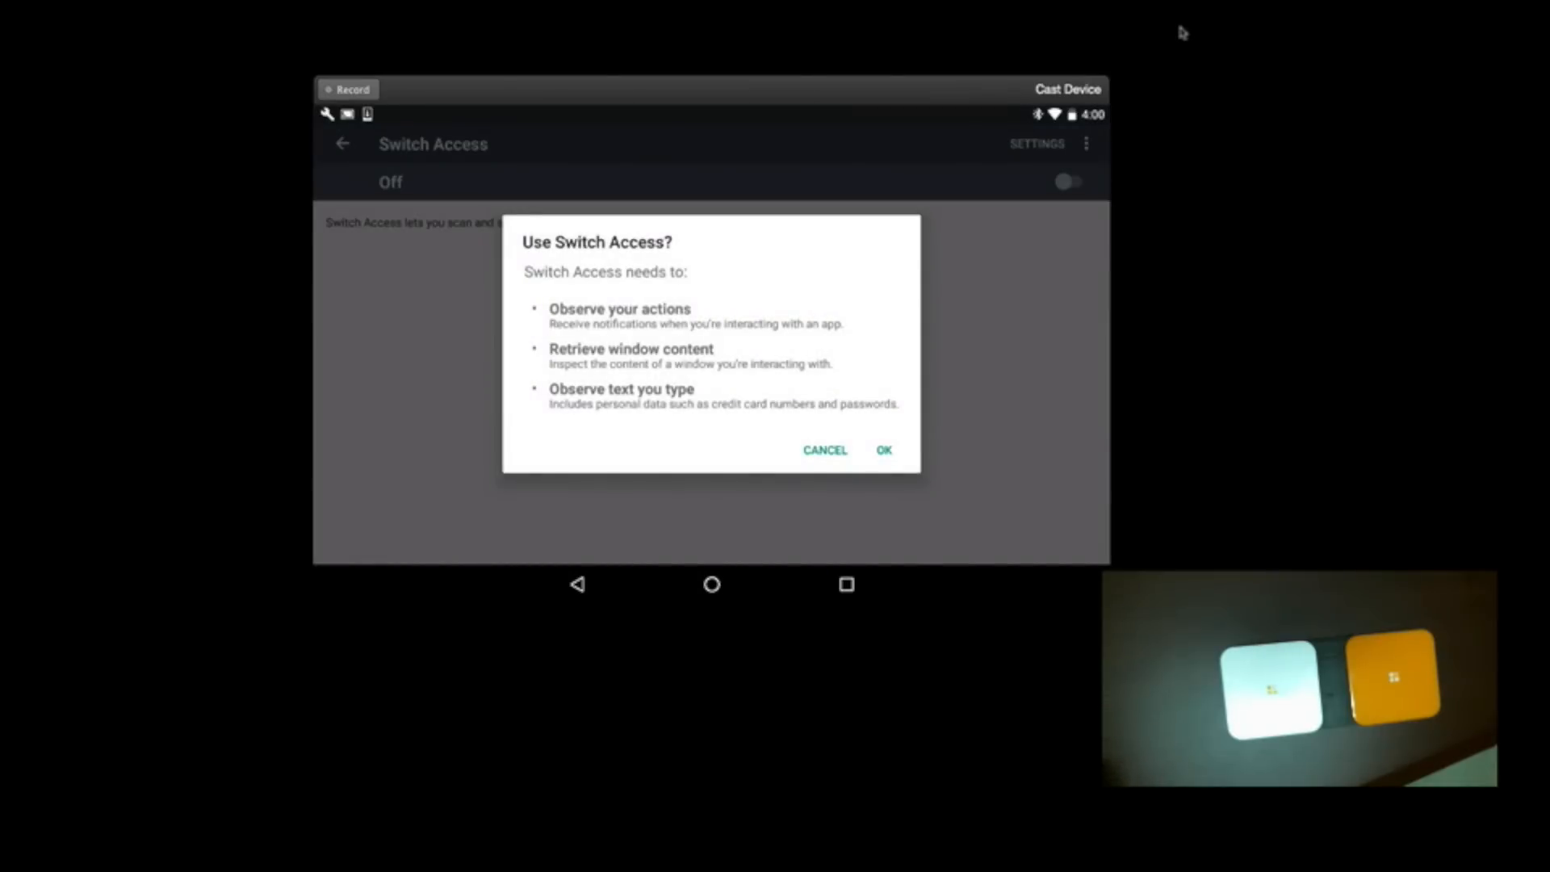
click(883, 450)
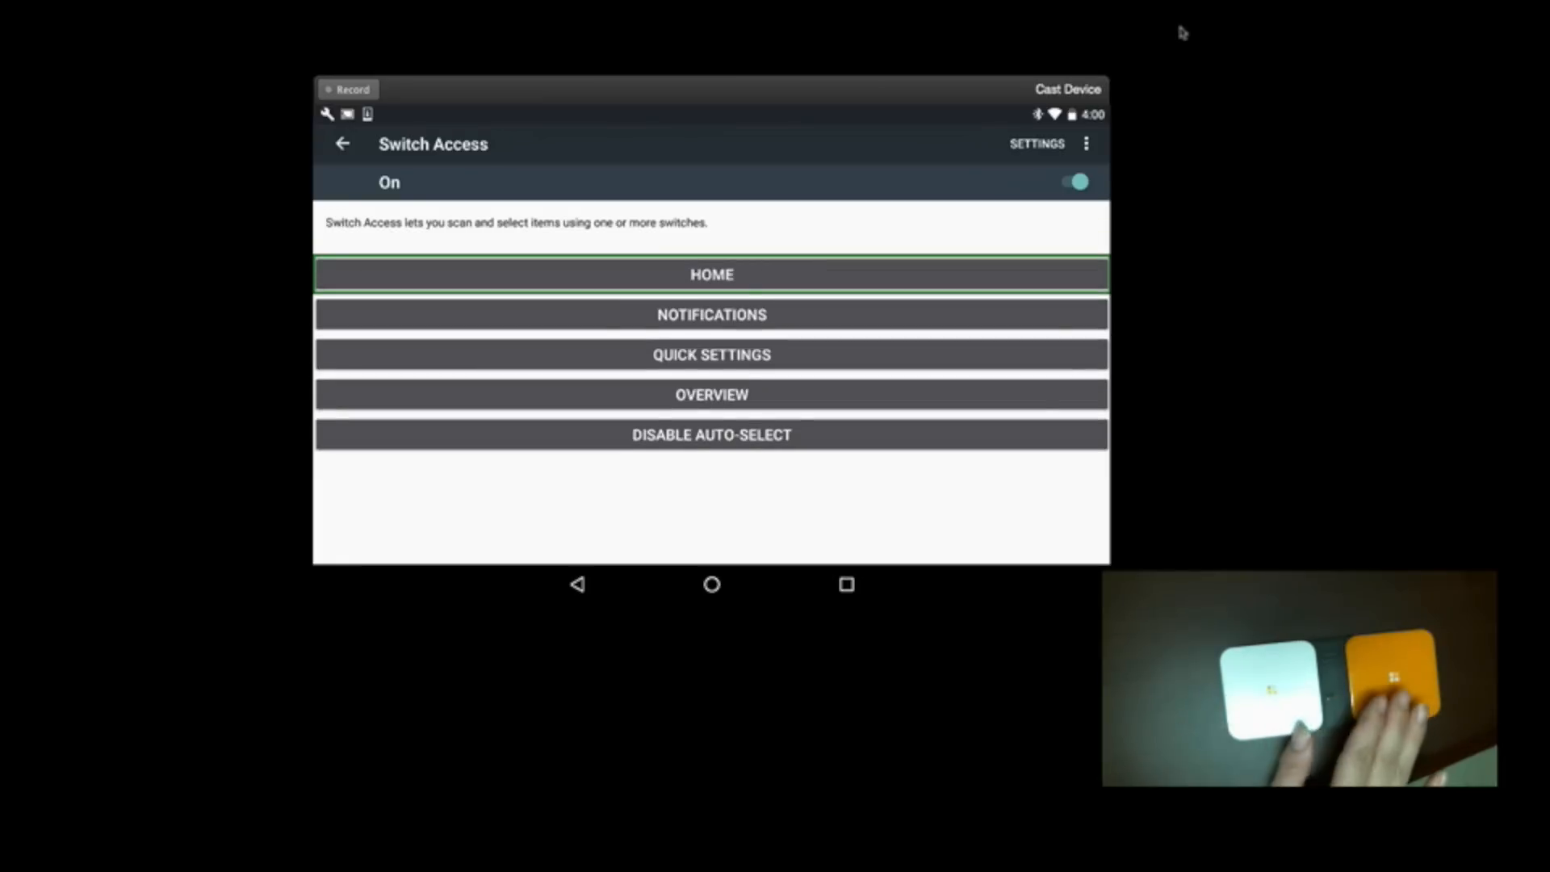
click(710, 273)
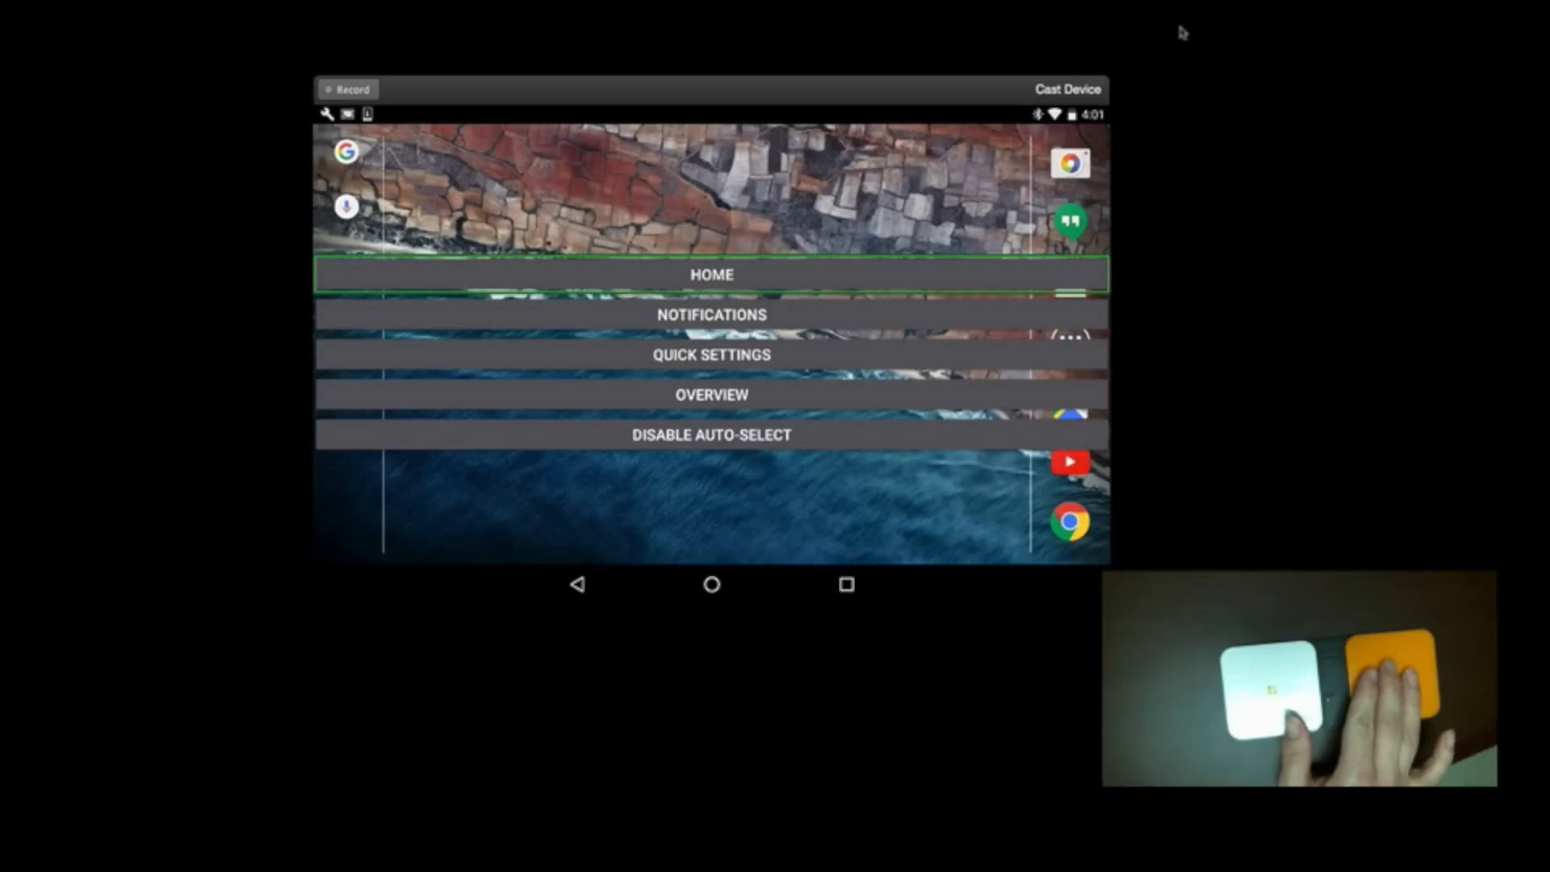
Switch-scan into the Aug Com folder's apps, then pull down Quick Settings to the Bluetooth tile
click(710, 275)
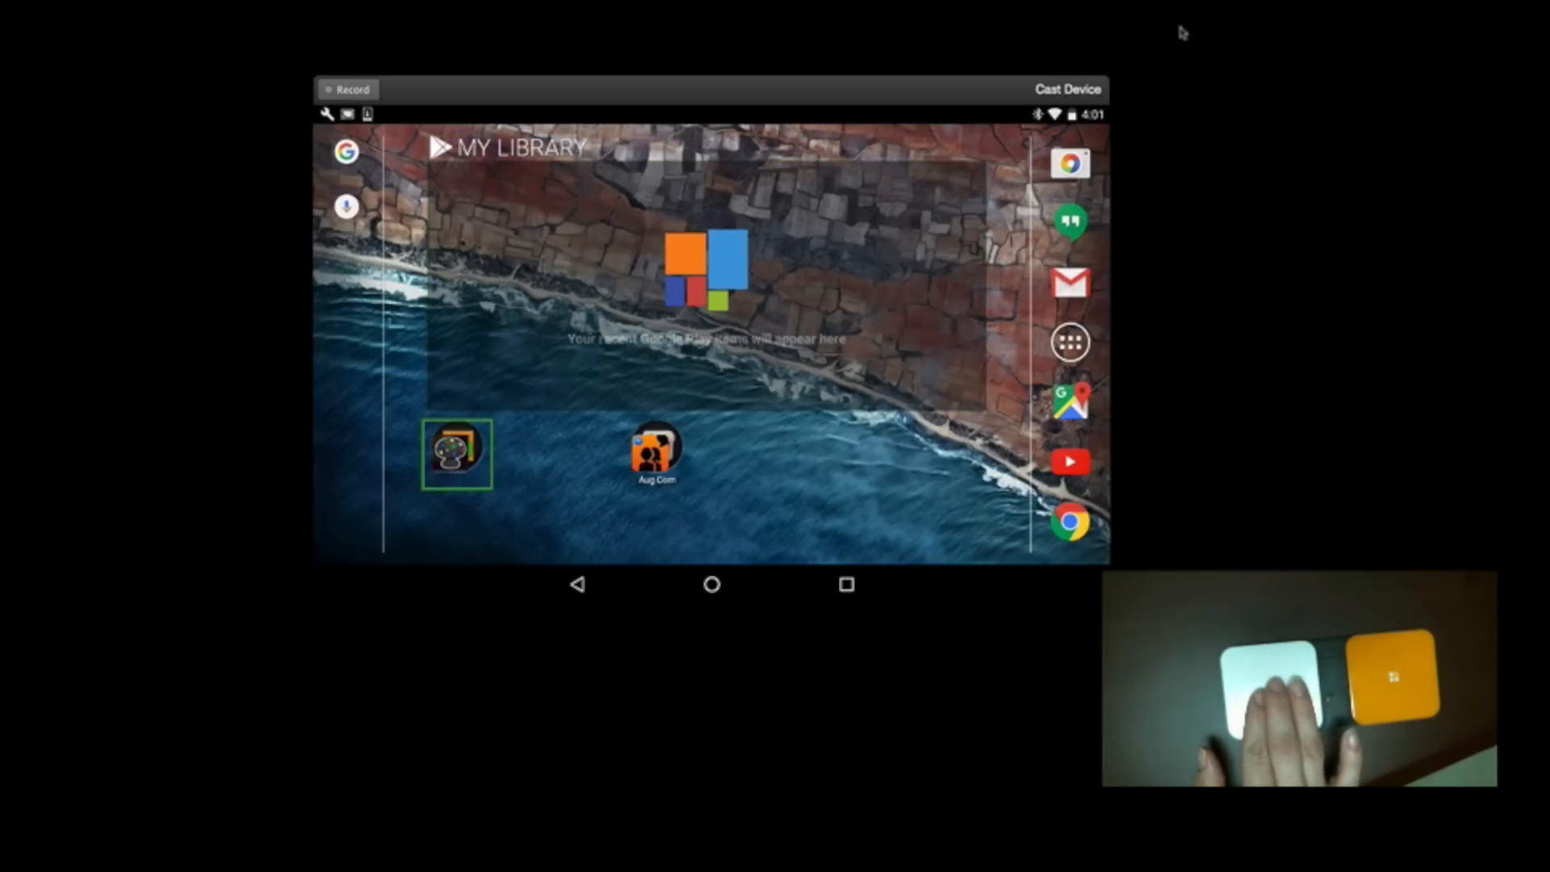
click(656, 453)
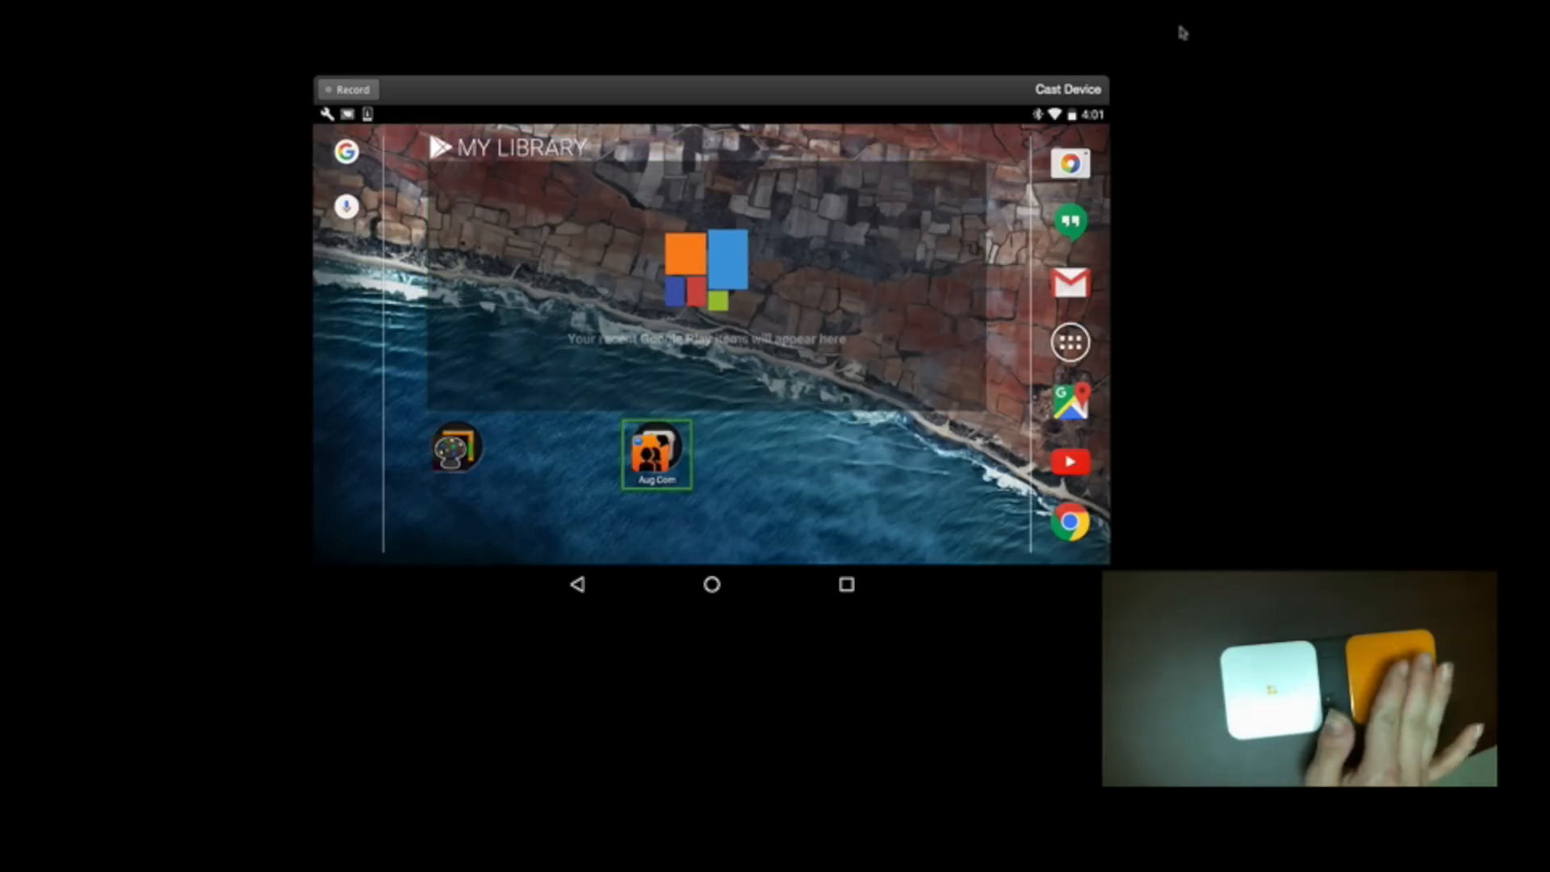
click(656, 456)
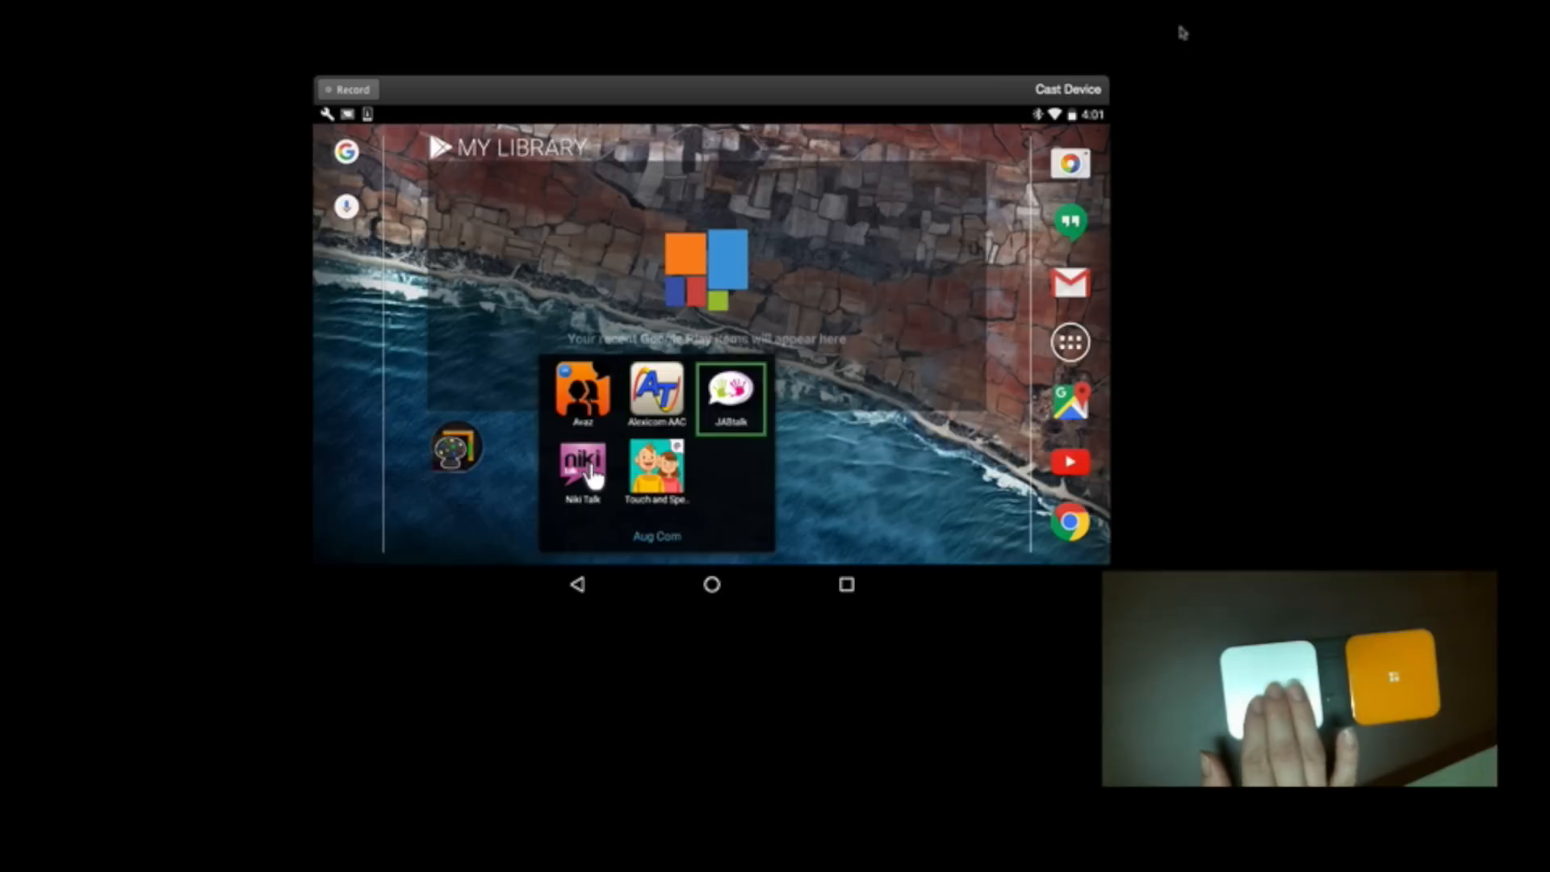
click(656, 464)
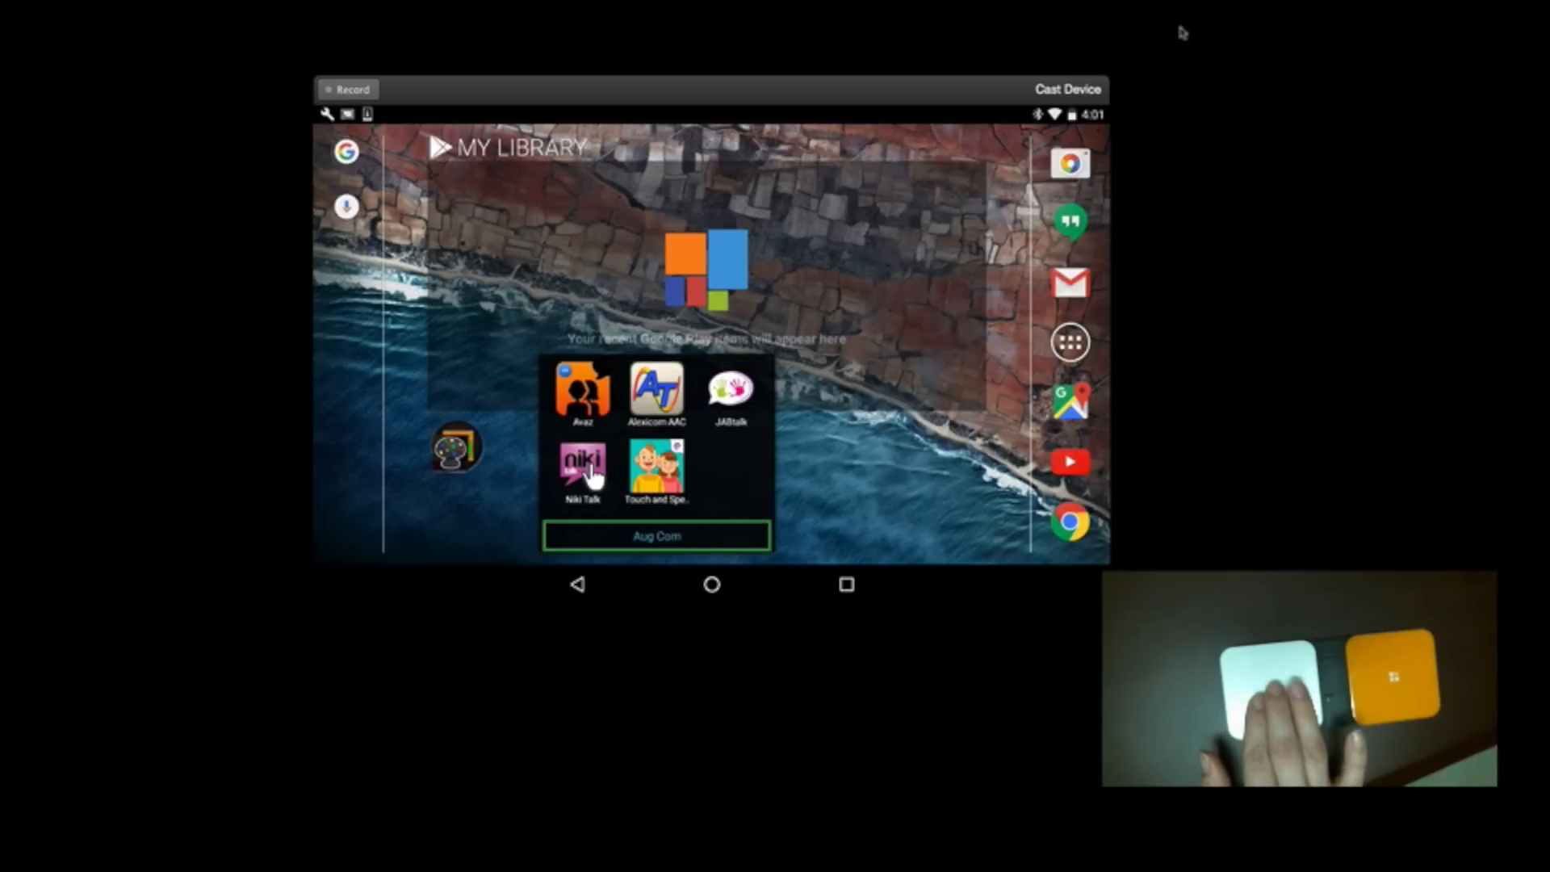
click(656, 536)
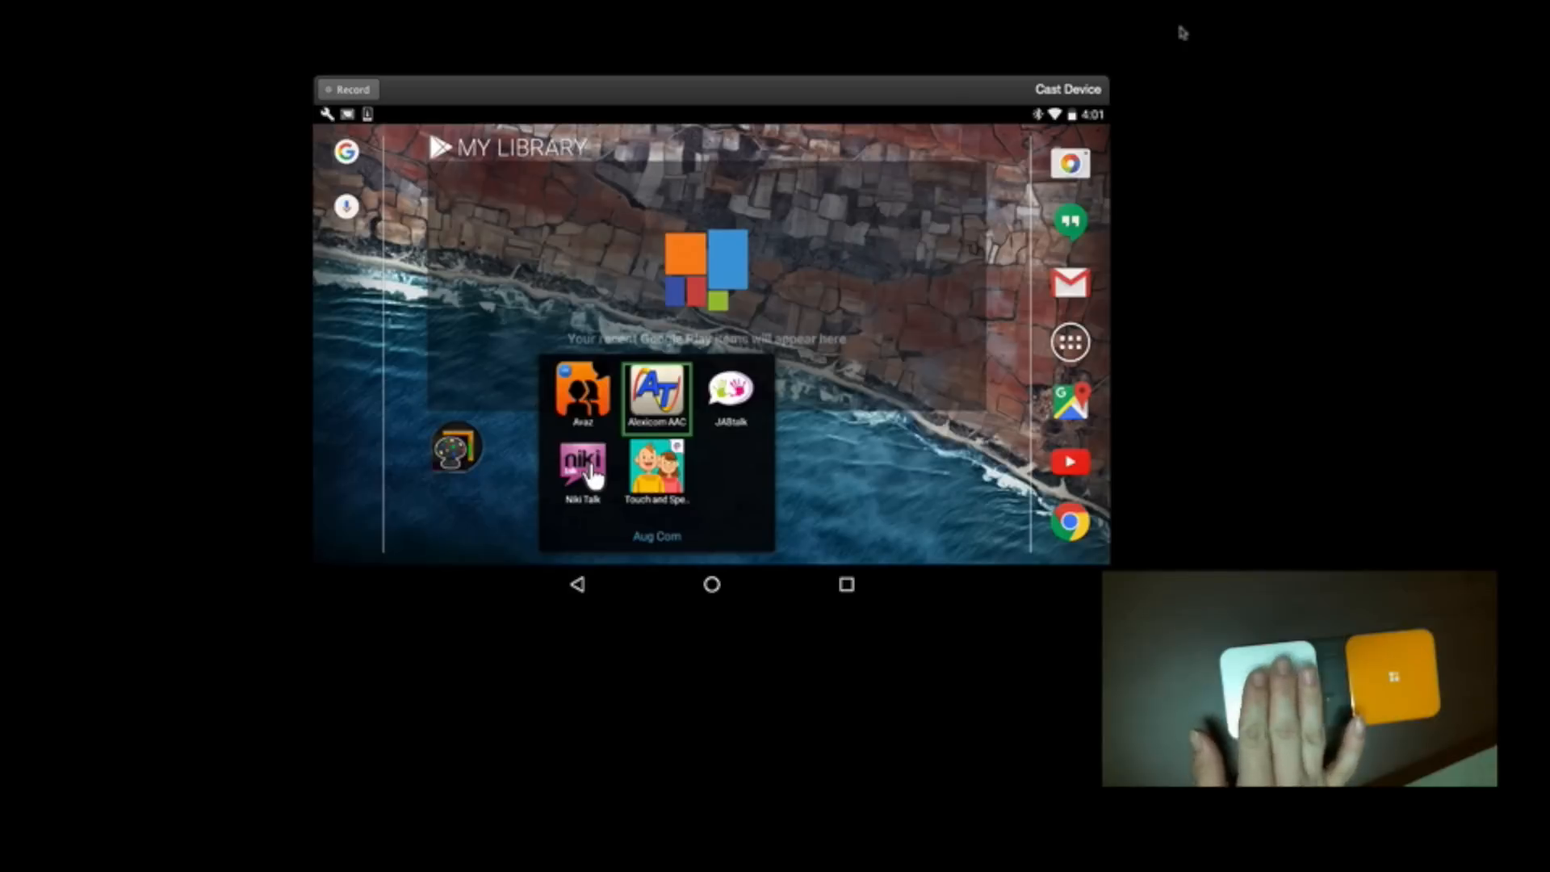
click(580, 473)
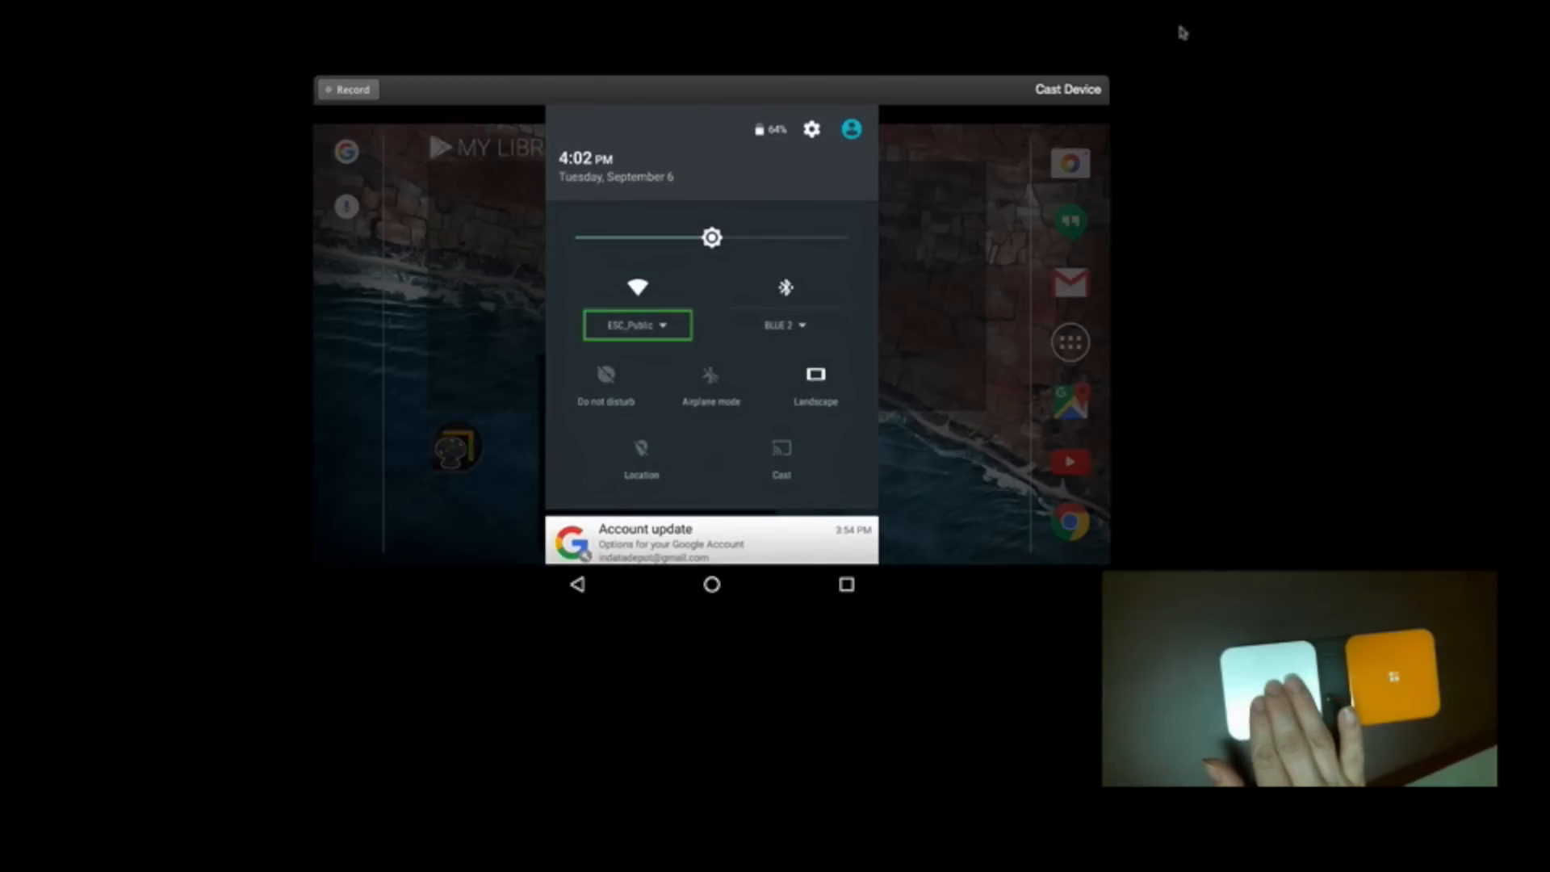
click(784, 287)
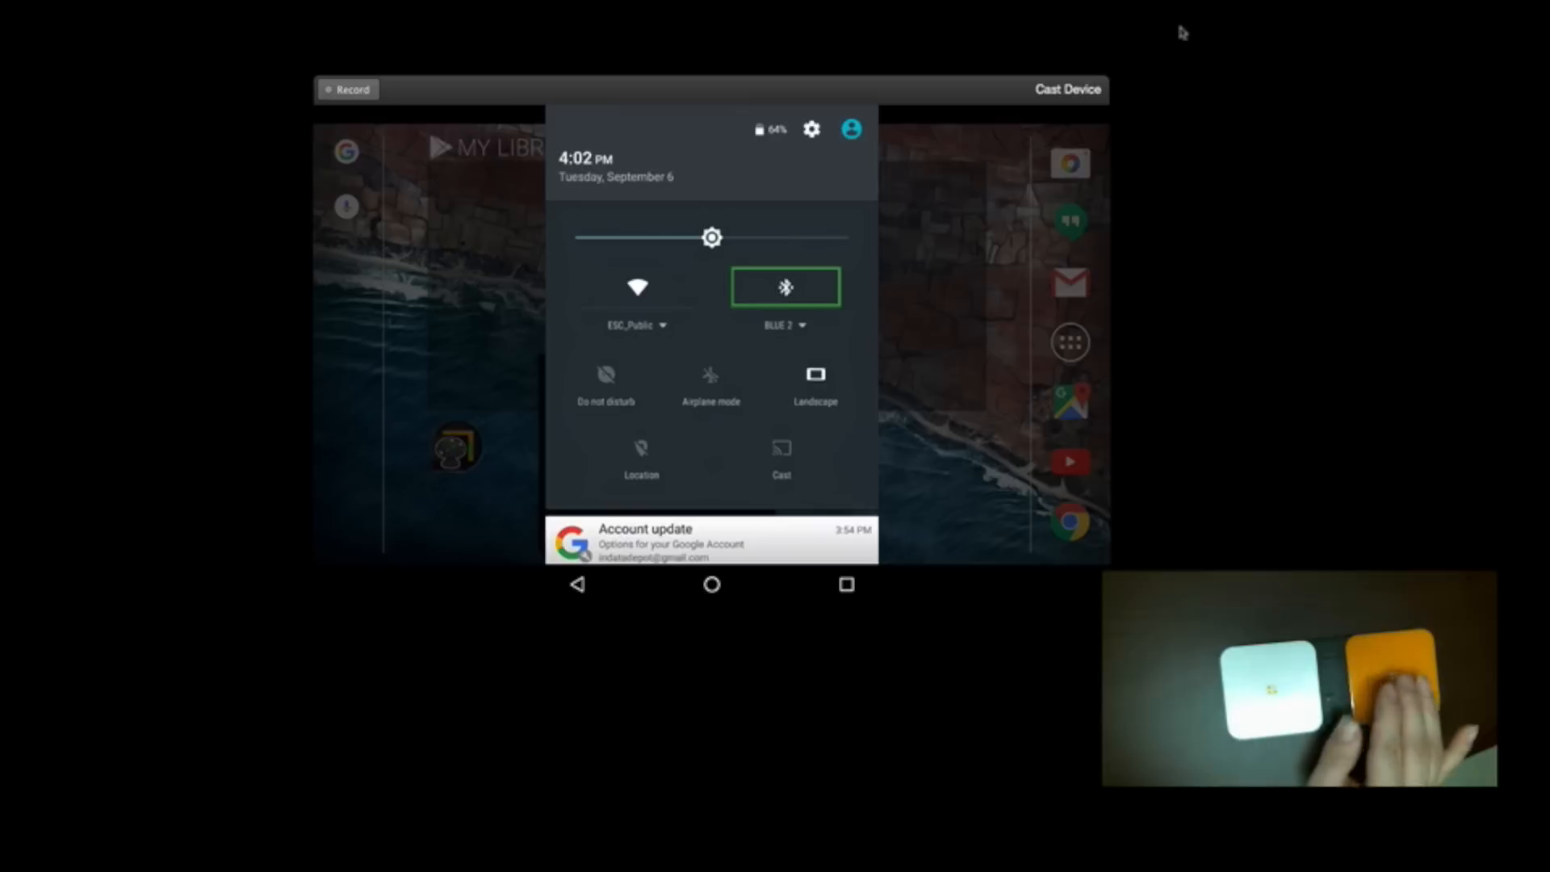